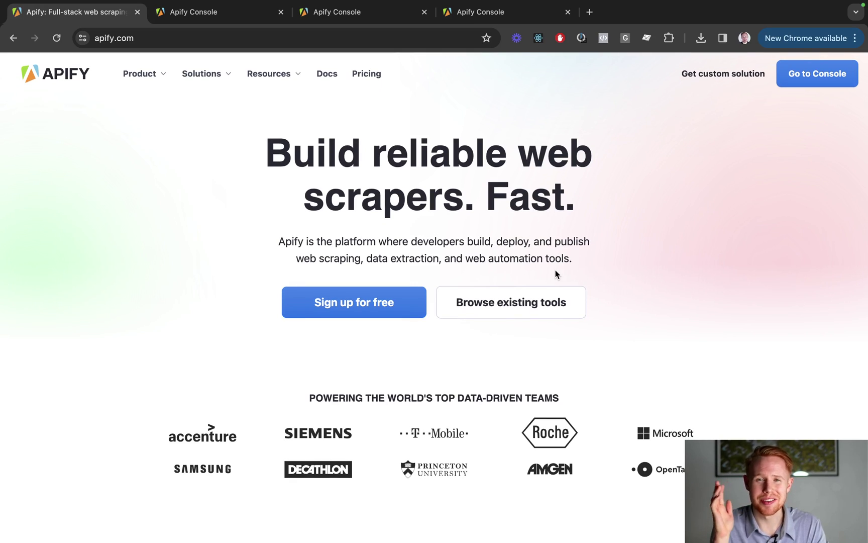
# Go to the Apify Console from the Apify website.
pyautogui.scroll(-3)
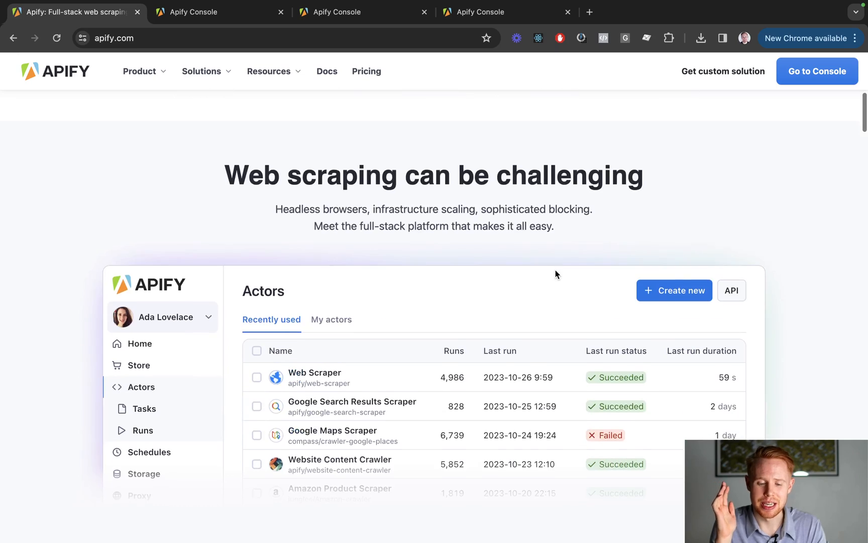
pyautogui.scroll(-3)
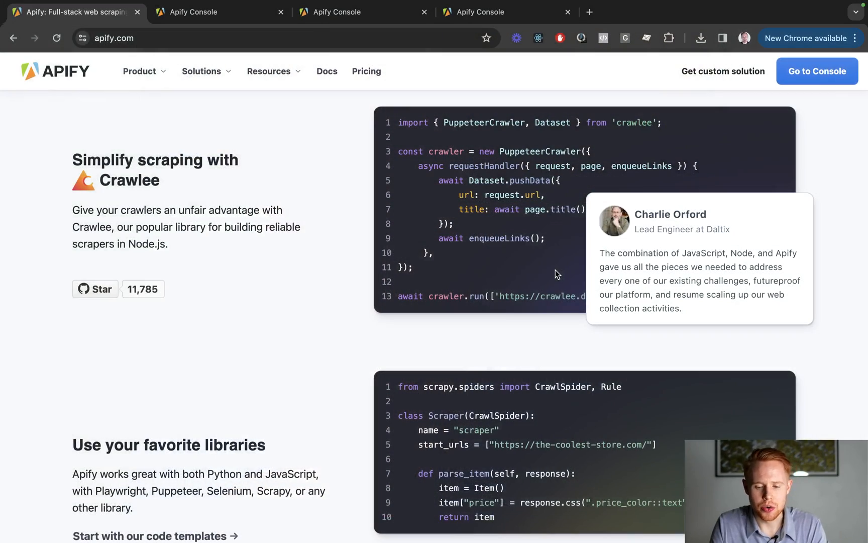
pyautogui.scroll(3)
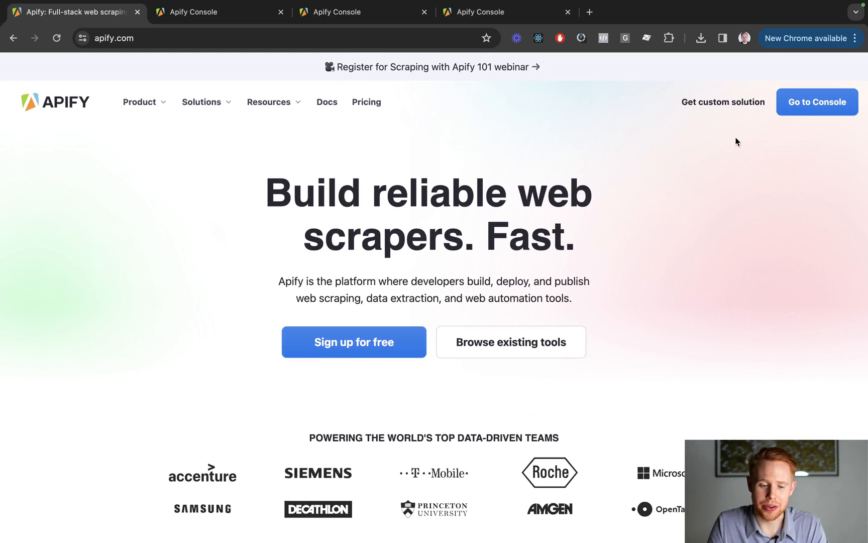
pyautogui.click(816, 102)
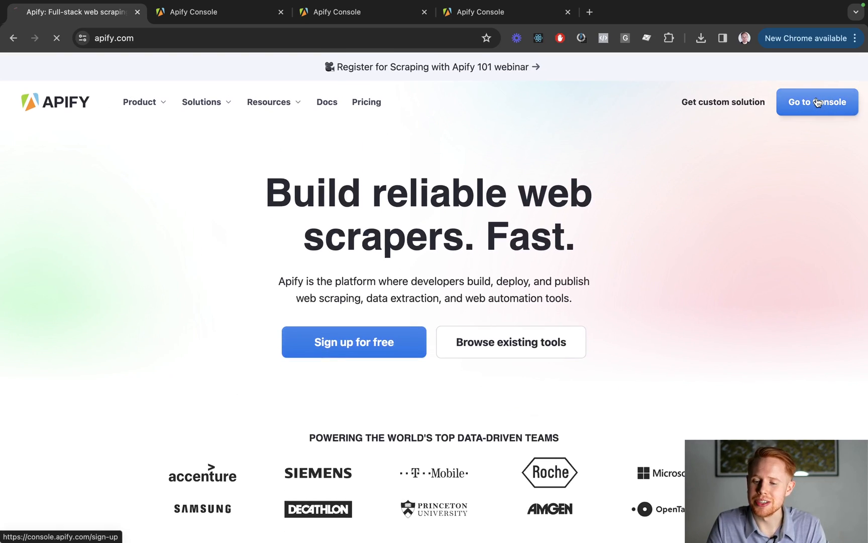
pyautogui.click(816, 102)
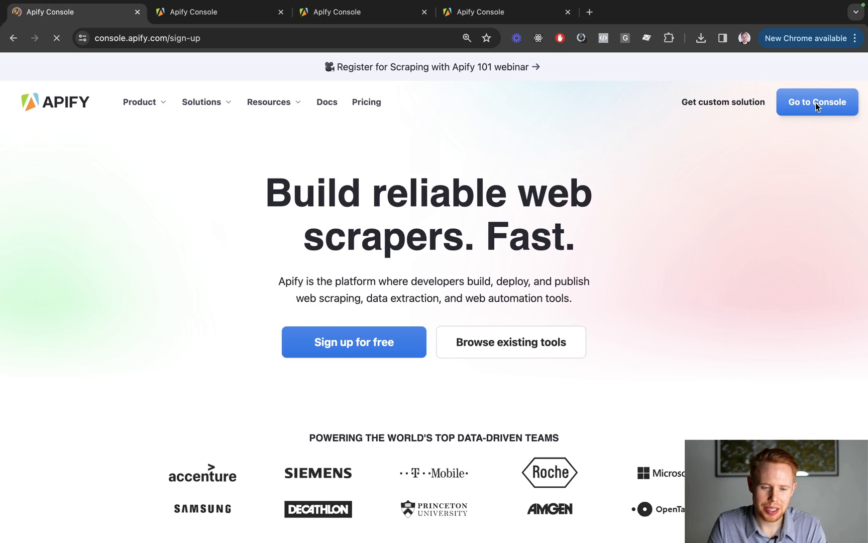
pyautogui.click(817, 102)
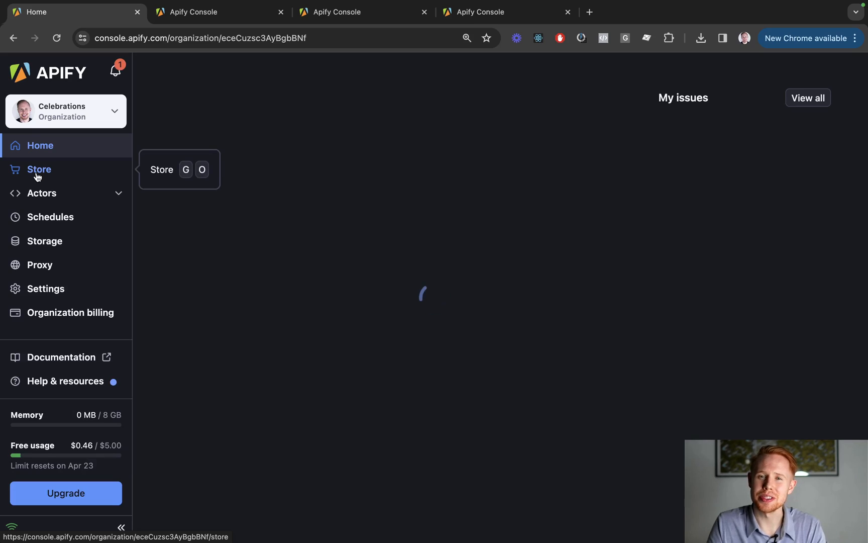
# Open the Apify Store and browse its pre-built Actors and collections.
pyautogui.click(39, 170)
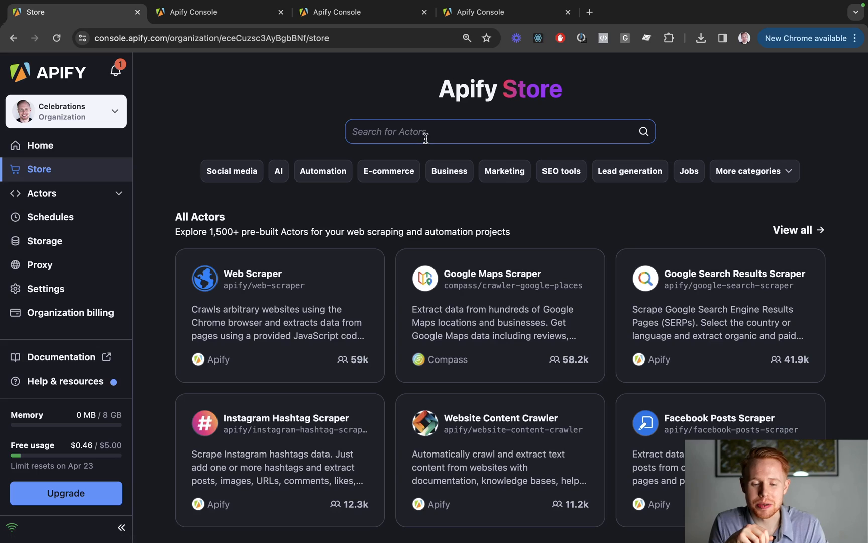
pyautogui.moveTo(324, 271)
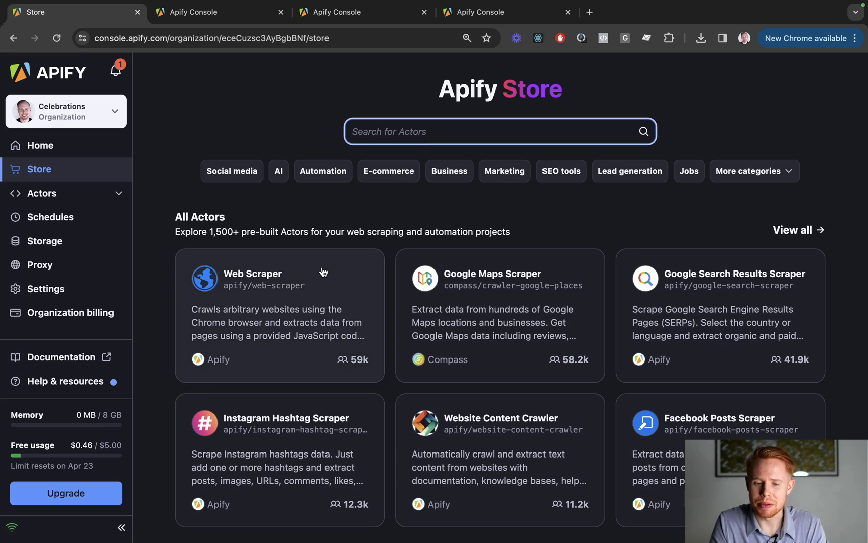
pyautogui.moveTo(389, 287)
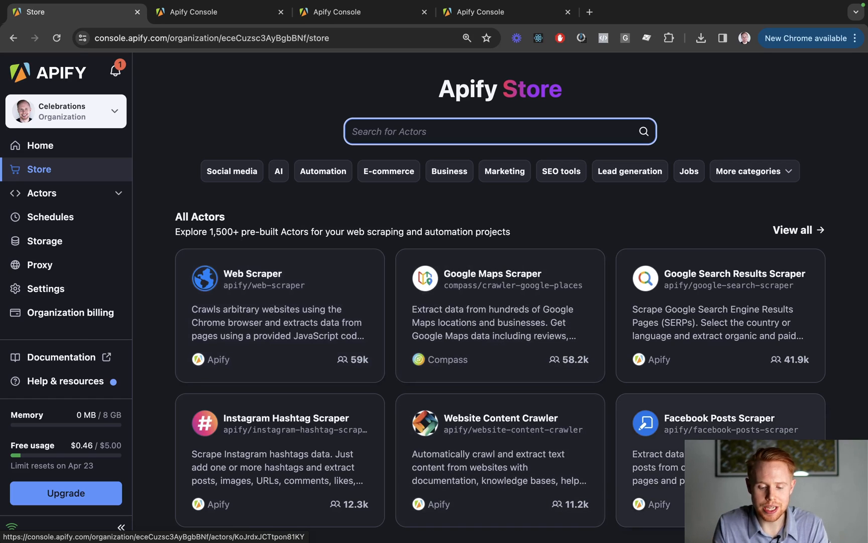
pyautogui.scroll(-3)
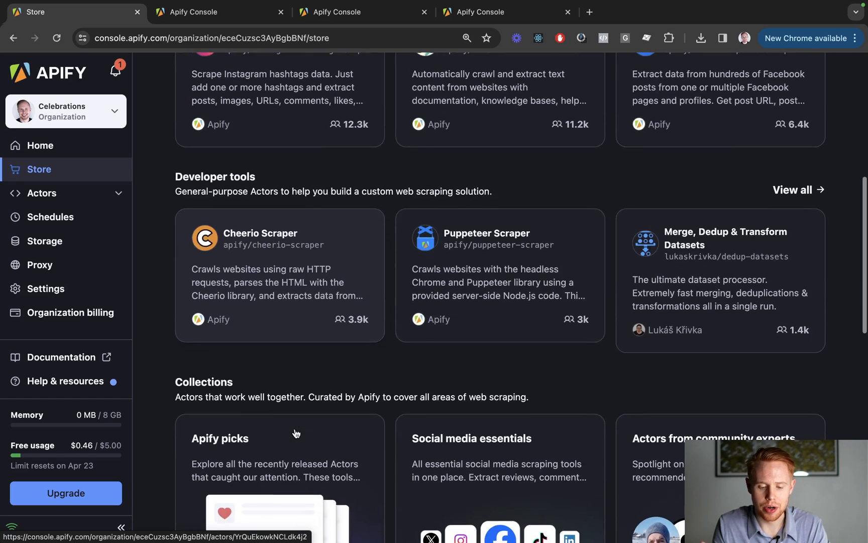
pyautogui.scroll(3)
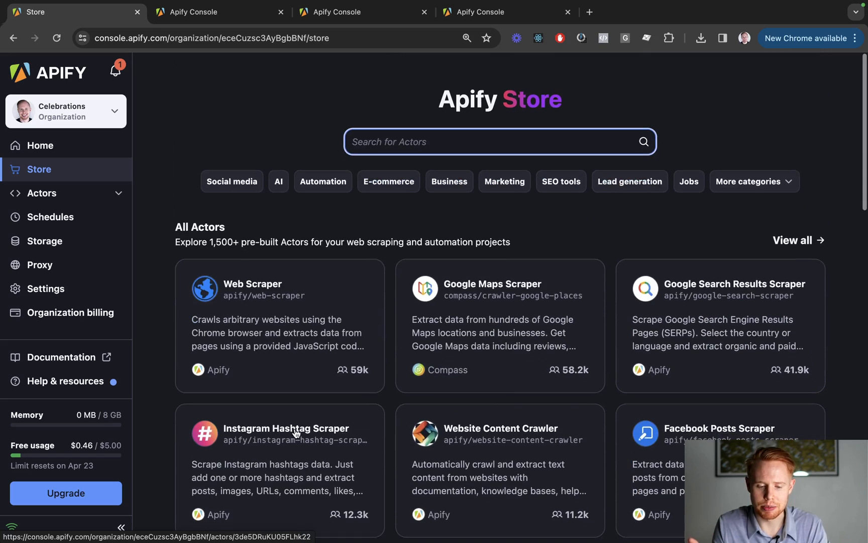
# Search the Store for 'inst' and show all matching Instagram Actors.
pyautogui.write('inst')
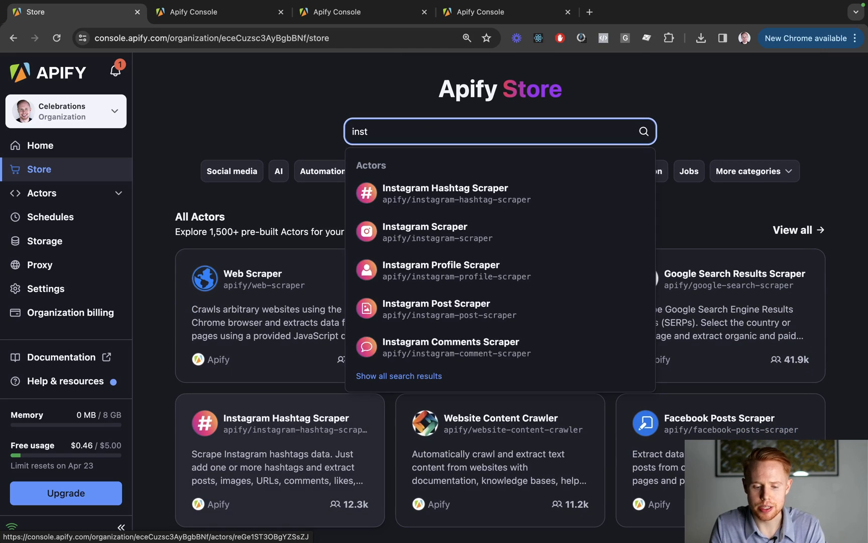
pyautogui.click(398, 376)
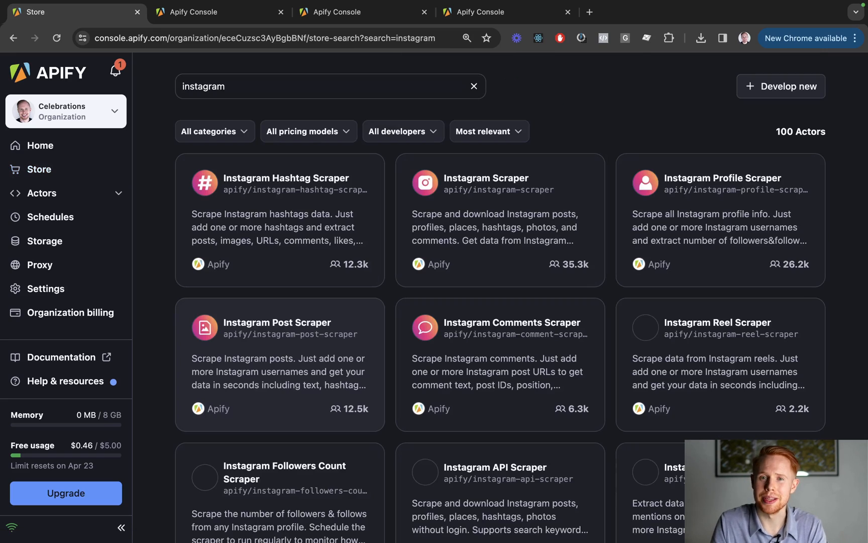
pyautogui.moveTo(439, 257)
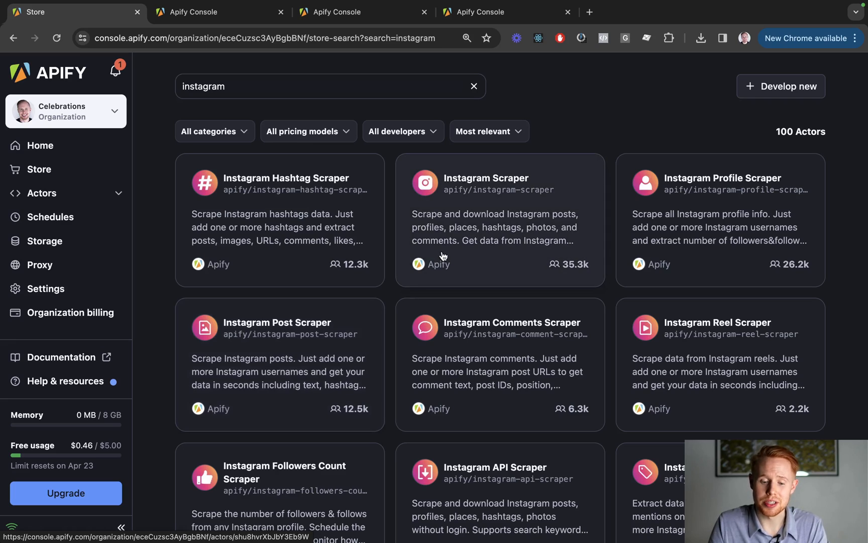
pyautogui.moveTo(520, 181)
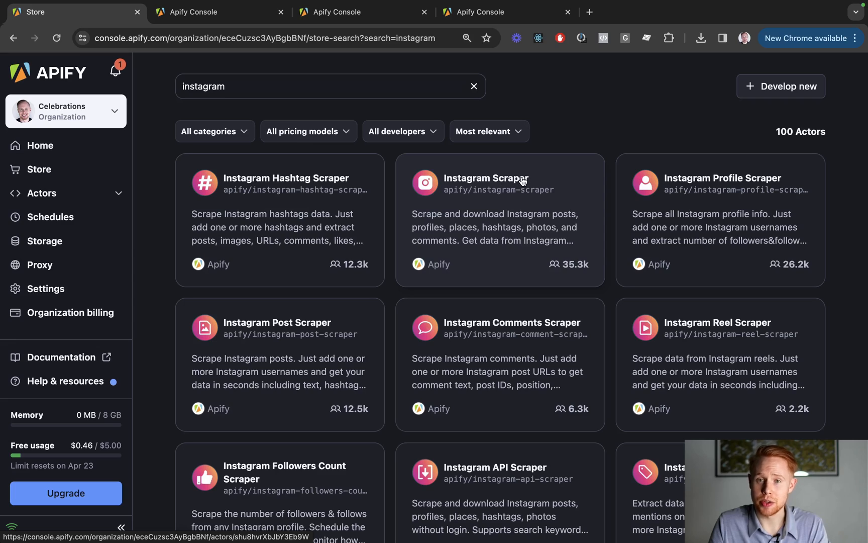
pyautogui.moveTo(262, 189)
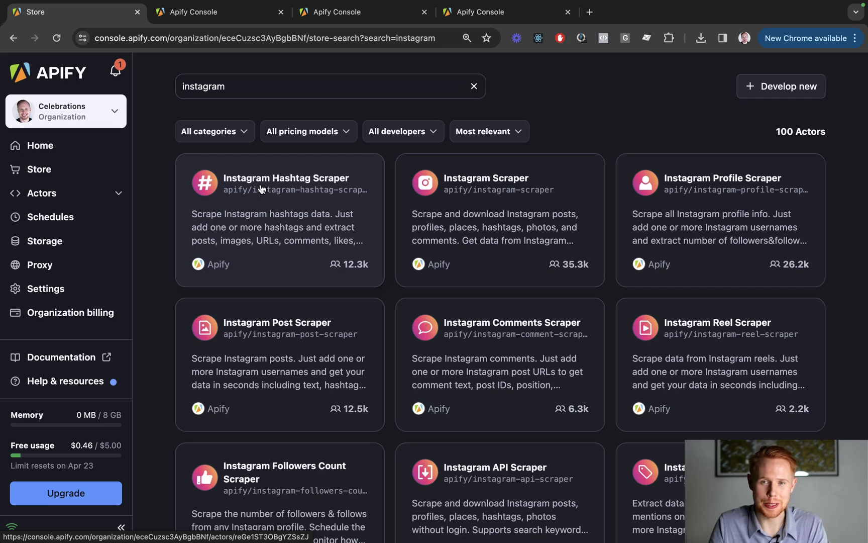
pyautogui.moveTo(243, 332)
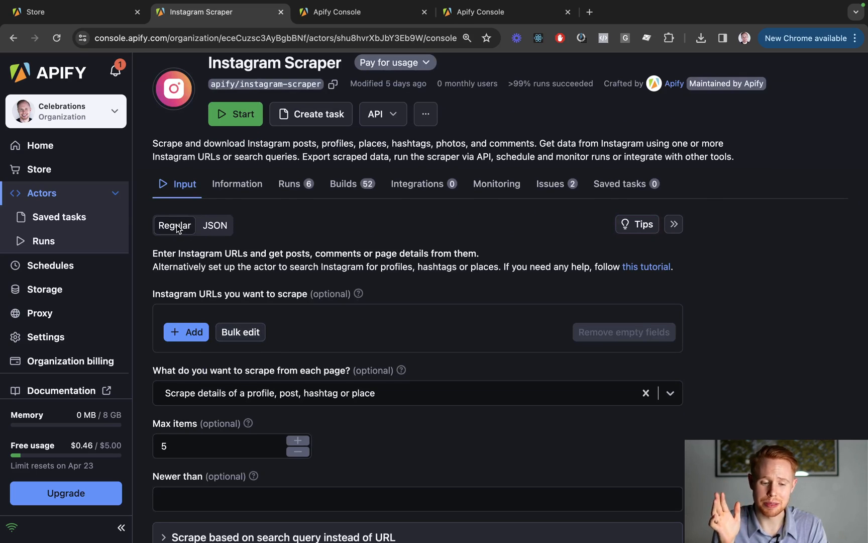
# Preview the input as JSON, then review the 'business owner' user search limited to 5 results.
pyautogui.click(215, 225)
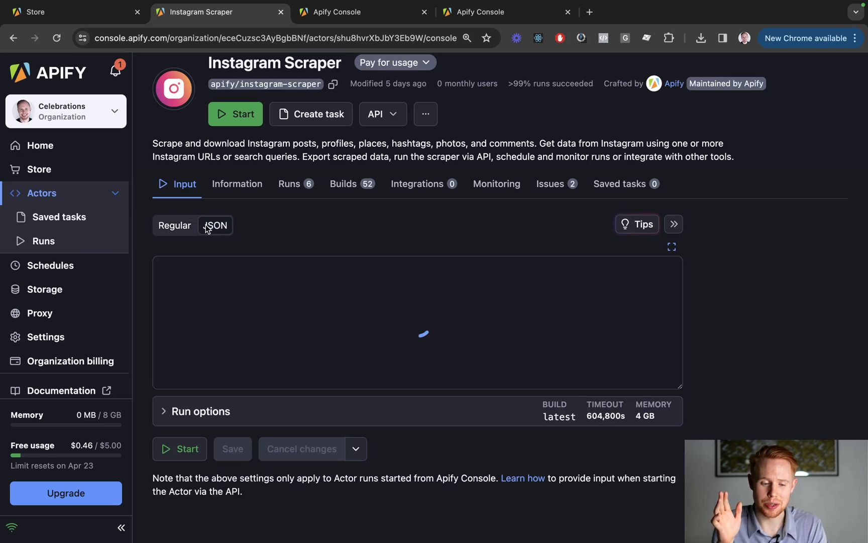
pyautogui.click(215, 226)
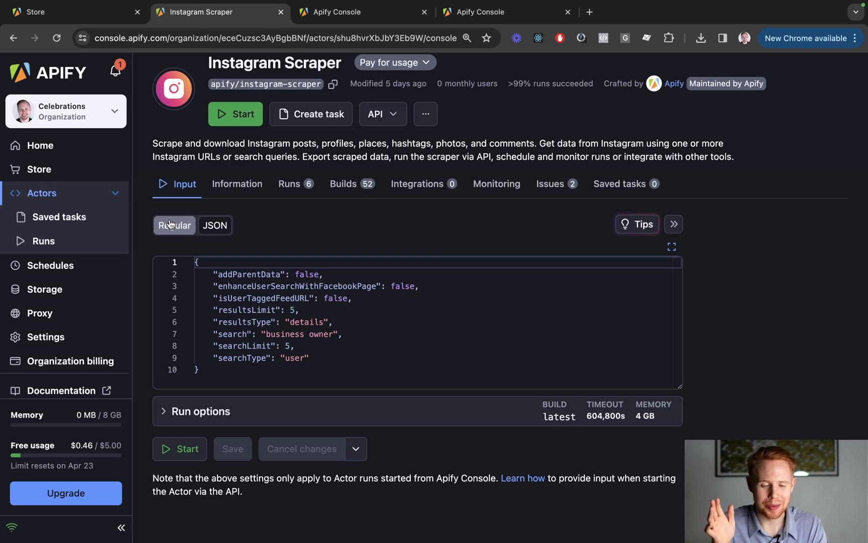
pyautogui.click(174, 225)
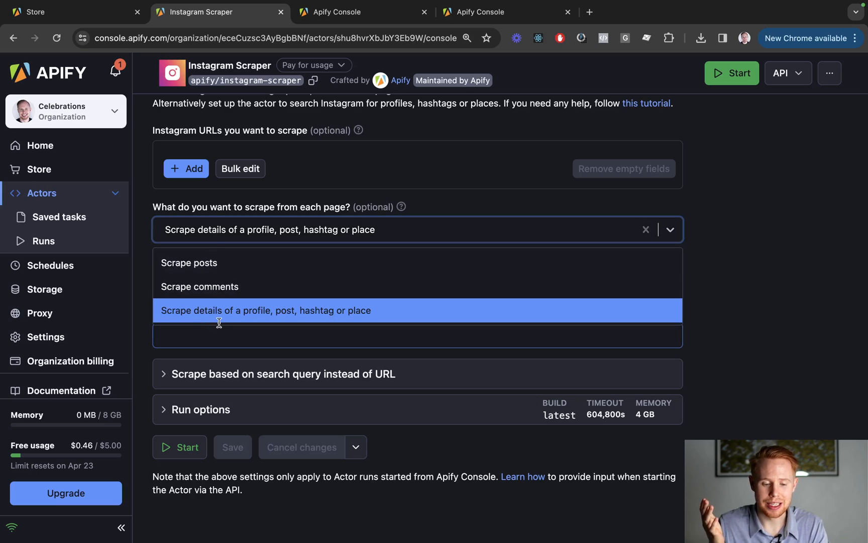
pyautogui.moveTo(256, 326)
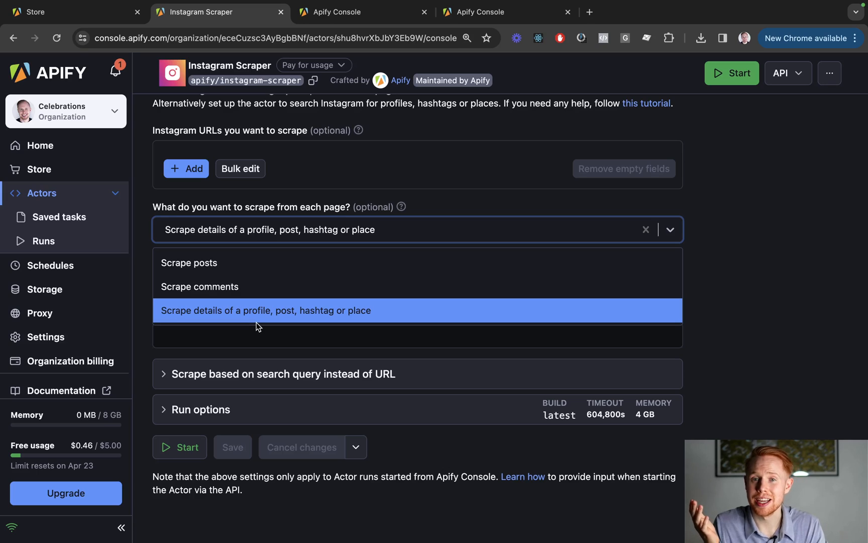
pyautogui.moveTo(258, 284)
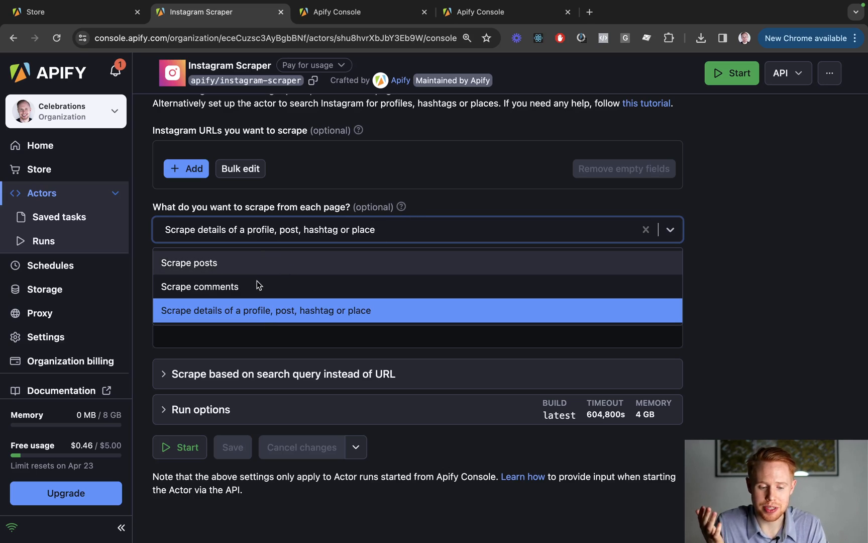
pyautogui.click(265, 310)
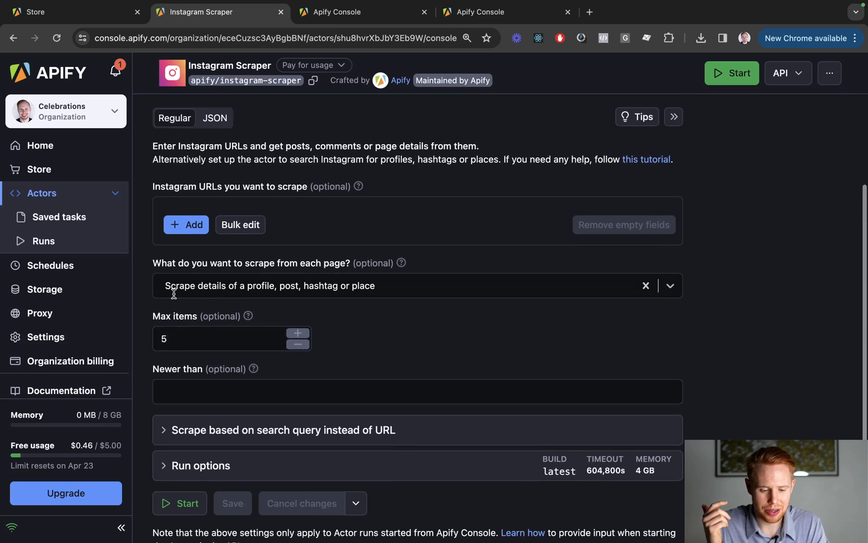
pyautogui.scroll(-3)
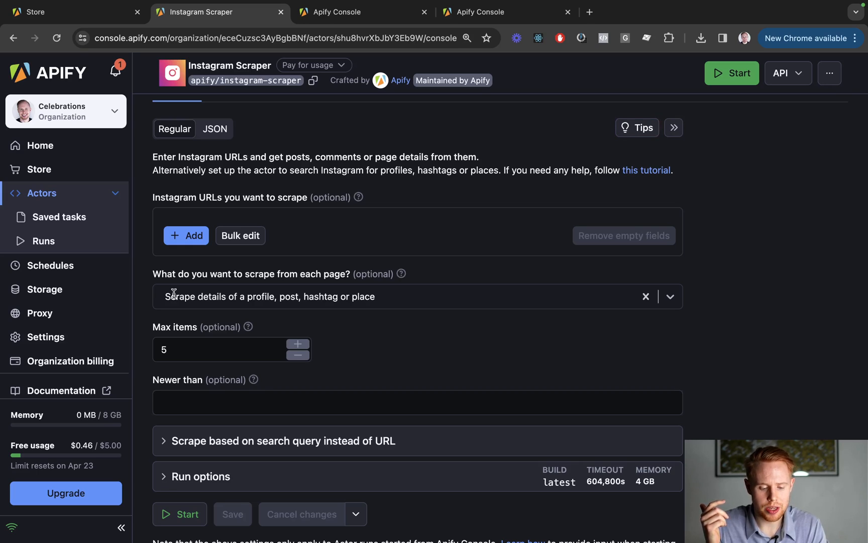
pyautogui.scroll(-3)
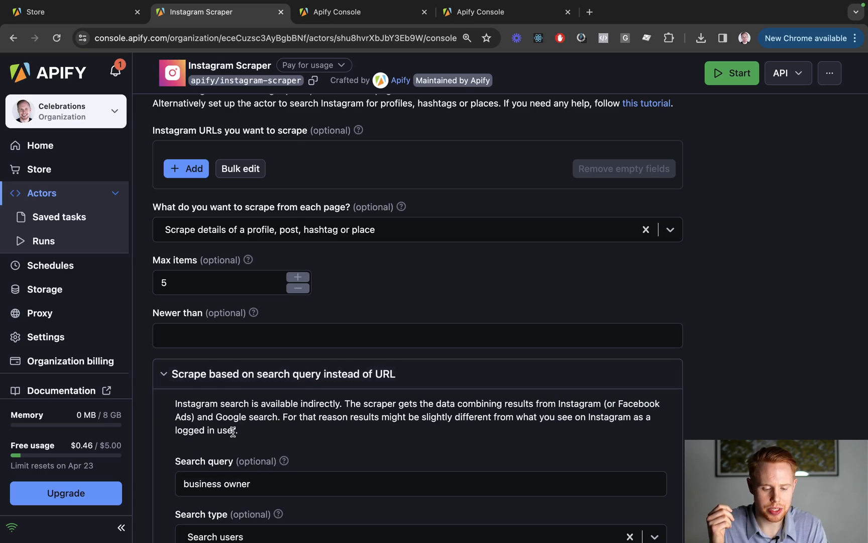
pyautogui.scroll(-3)
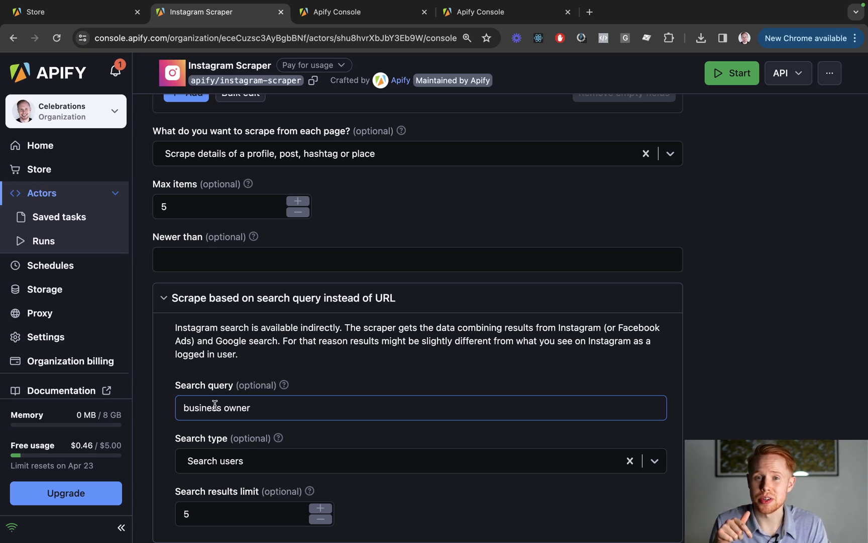
pyautogui.scroll(-3)
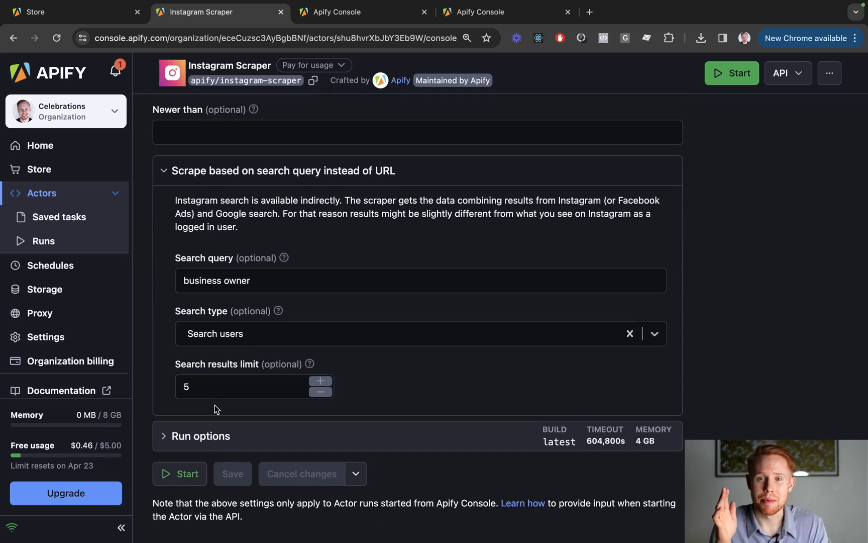
pyautogui.scroll(-3)
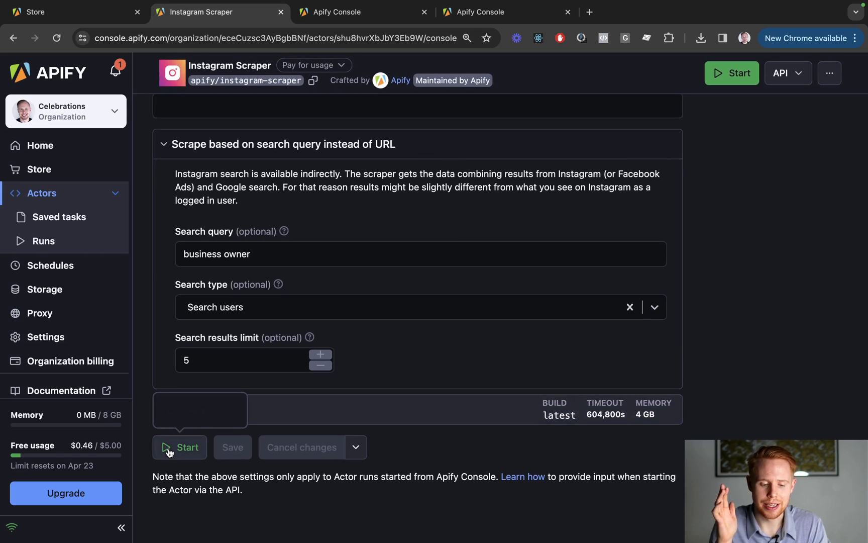
# Start the Instagram Scraper run and wait for it to succeed.
pyautogui.click(179, 446)
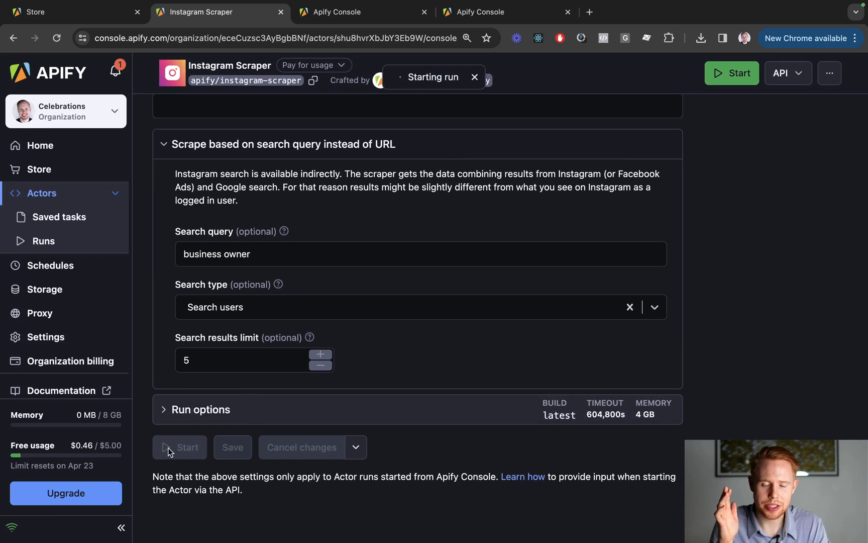
pyautogui.click(179, 446)
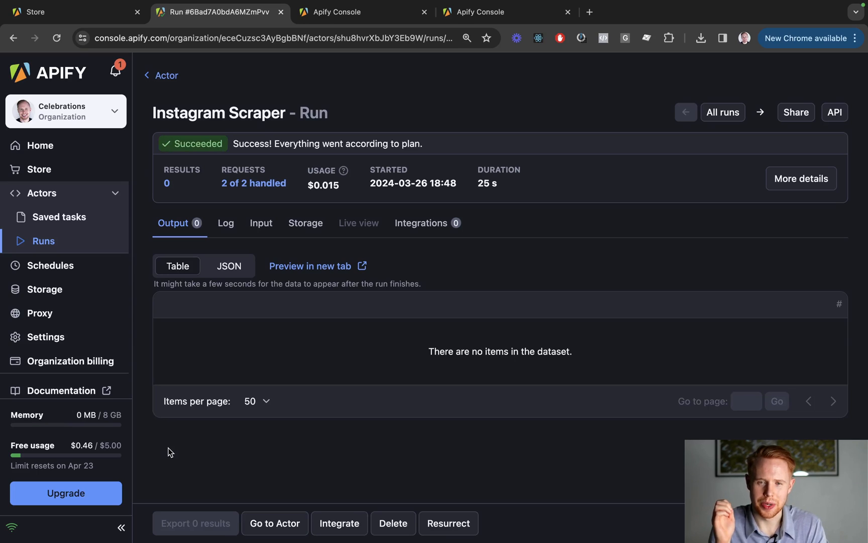
pyautogui.moveTo(257, 401)
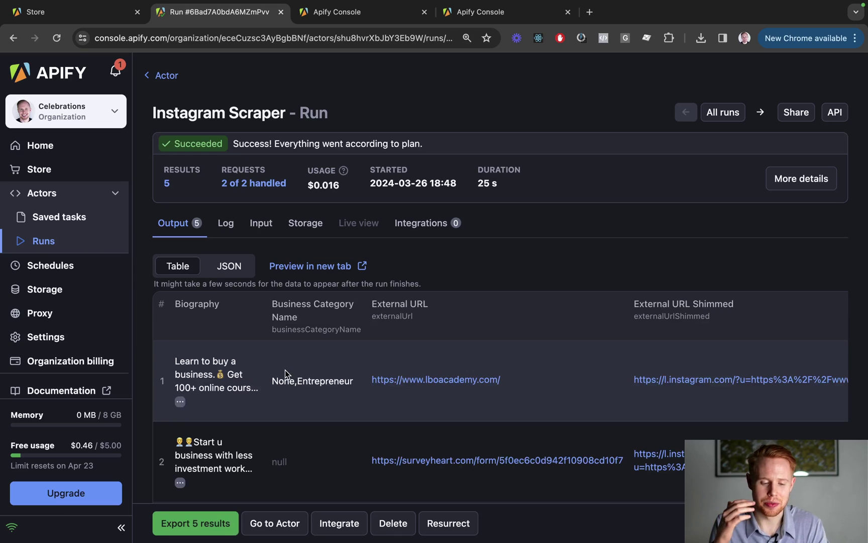
pyautogui.scroll(-3)
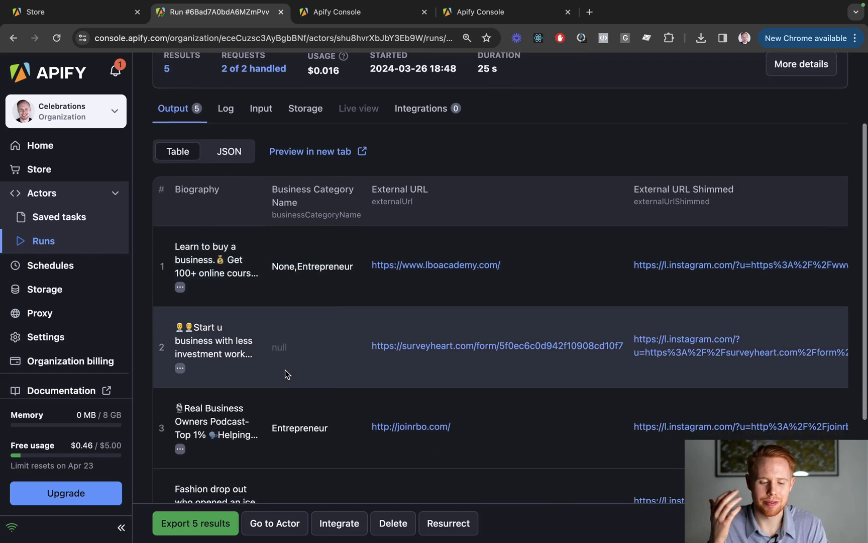
pyautogui.scroll(-3)
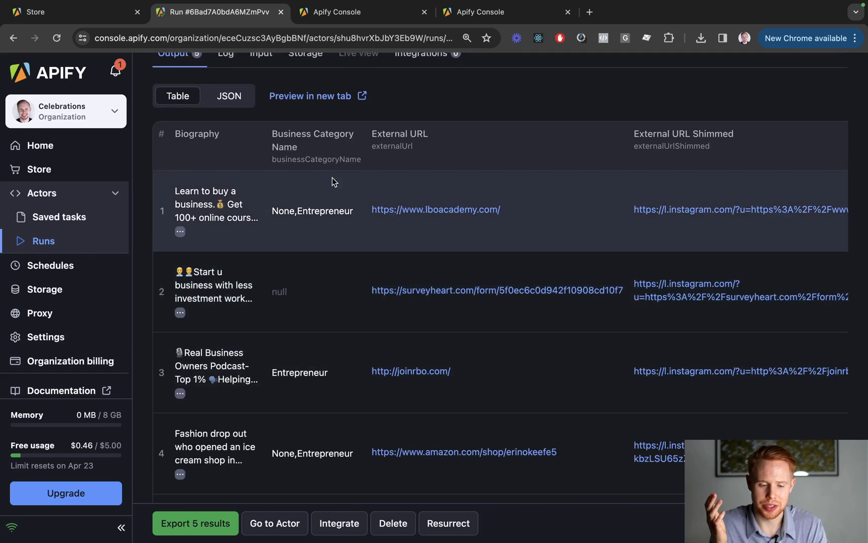
pyautogui.moveTo(246, 187)
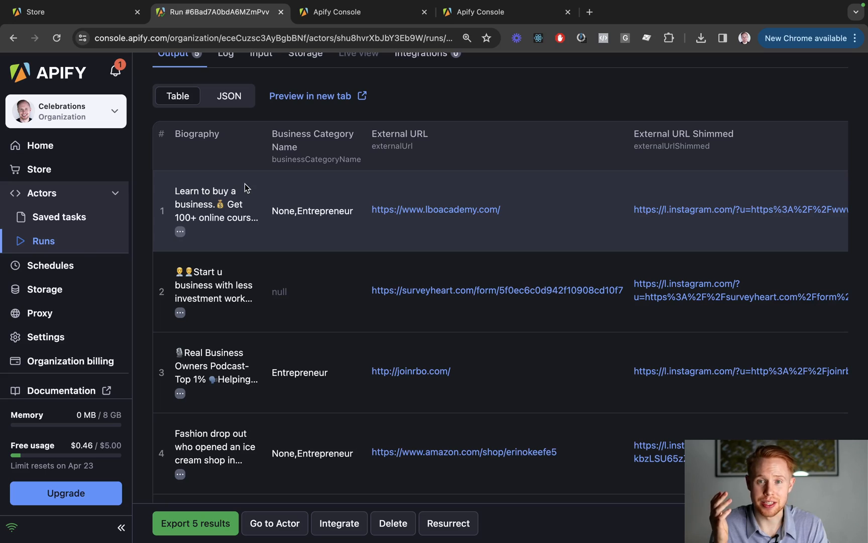
pyautogui.moveTo(202, 191)
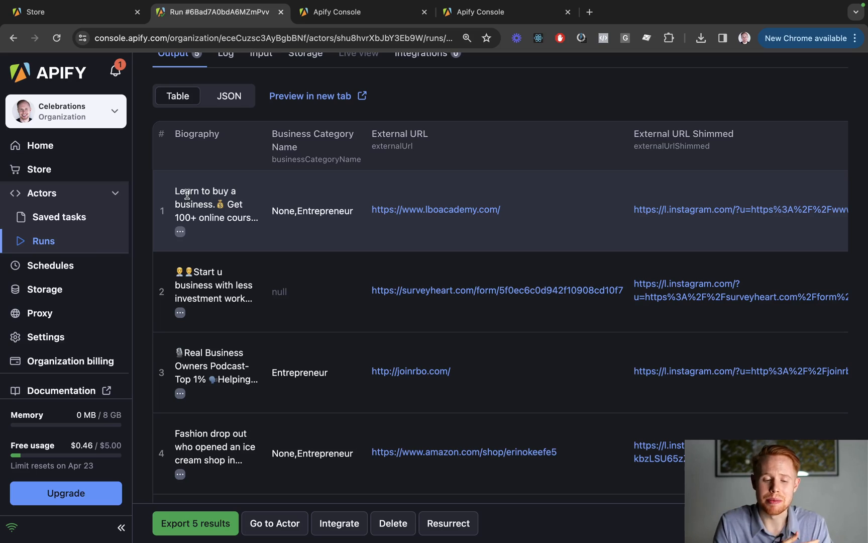
pyautogui.moveTo(293, 213)
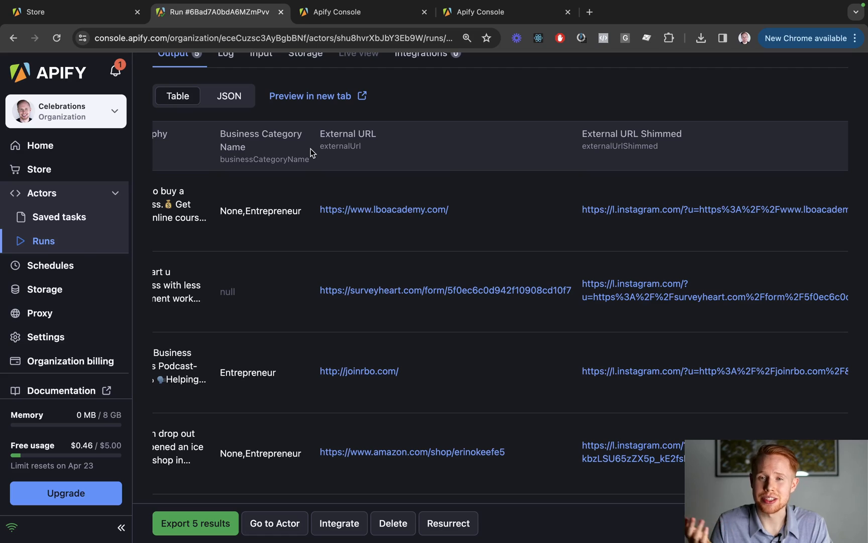
pyautogui.moveTo(380, 172)
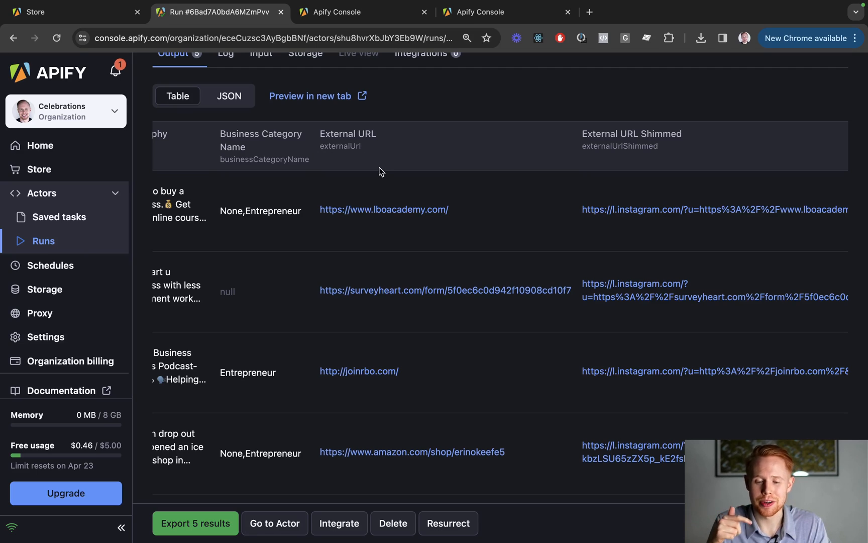
# Scroll across the output columns: biographies, follower counts, URLs and usernames.
pyautogui.hscroll(3)
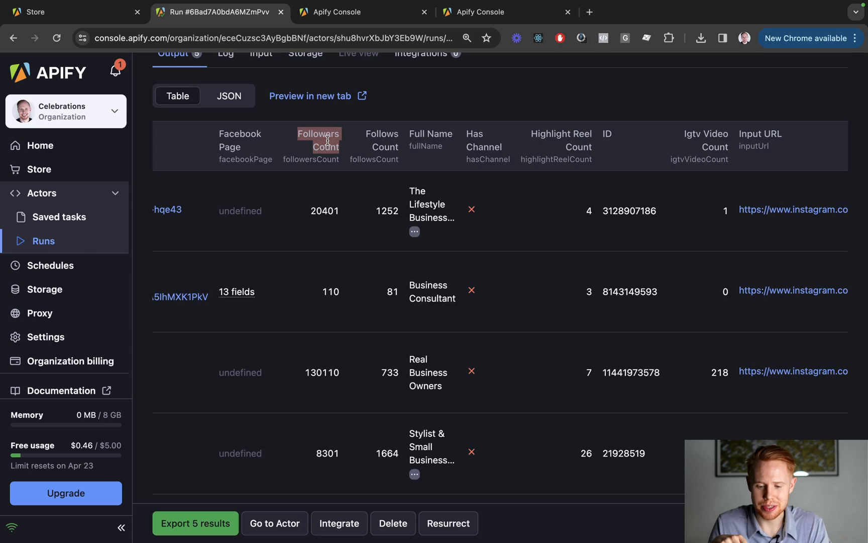
pyautogui.hscroll(3)
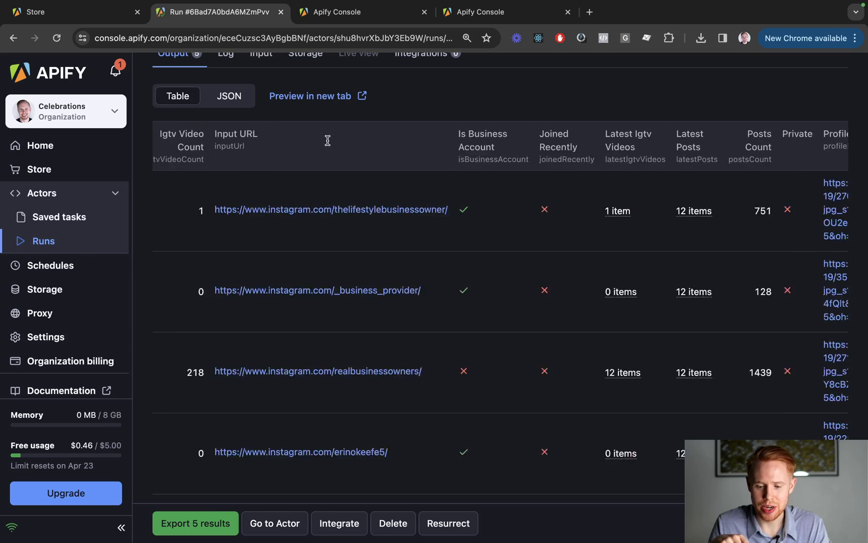
pyautogui.hscroll(3)
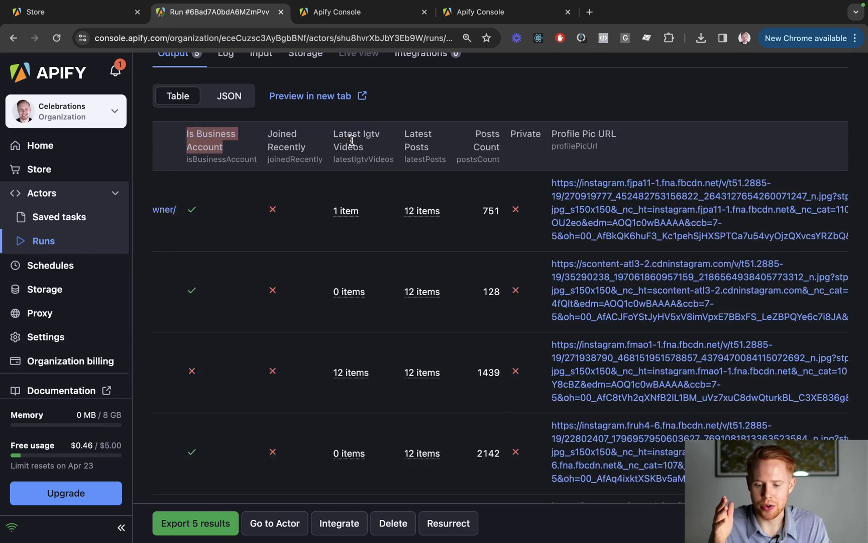
pyautogui.hscroll(3)
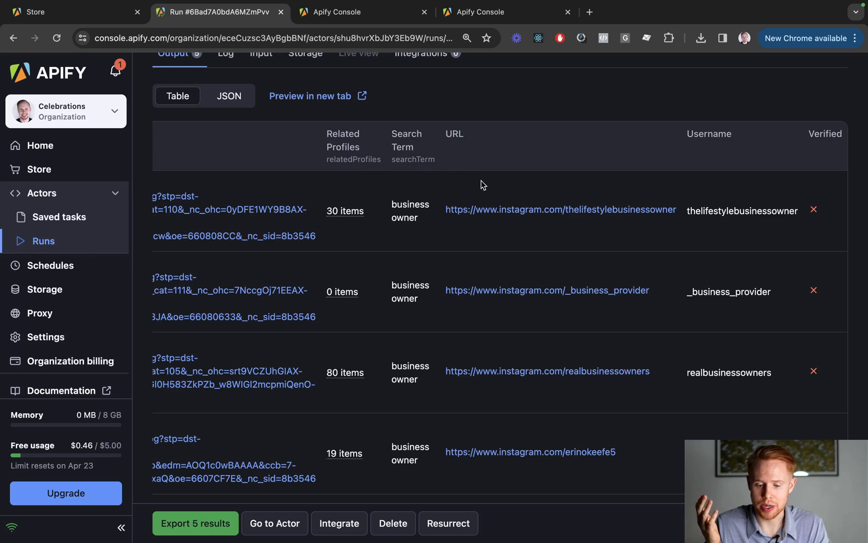
# Open the first scraped profile on Instagram and return to the results.
pyautogui.click(560, 209)
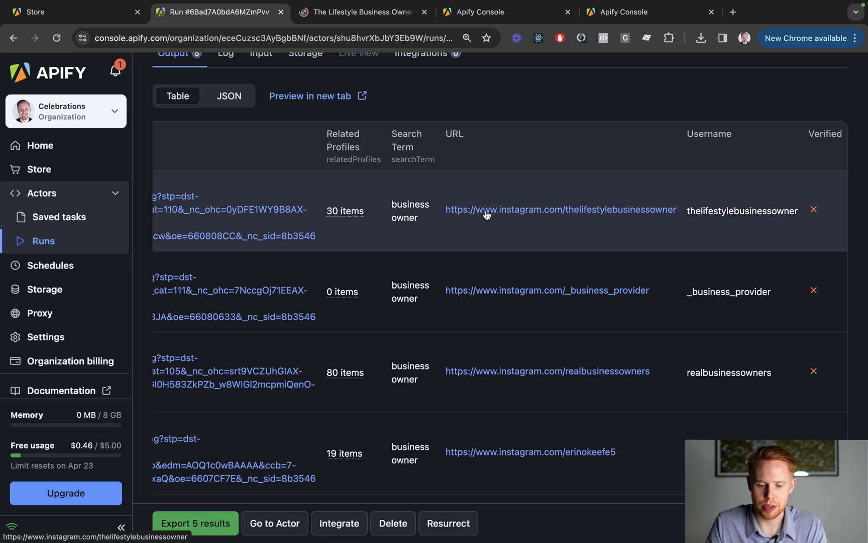
pyautogui.click(560, 210)
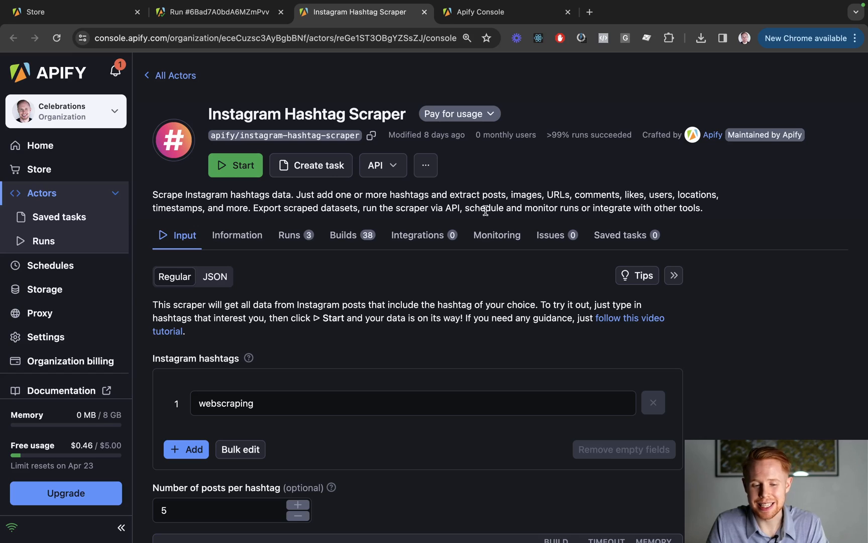
pyautogui.moveTo(483, 229)
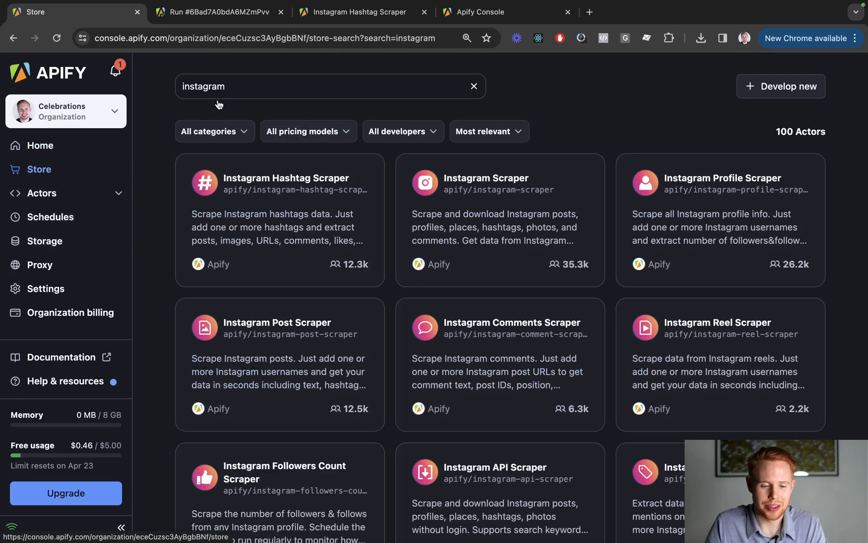
pyautogui.moveTo(307, 348)
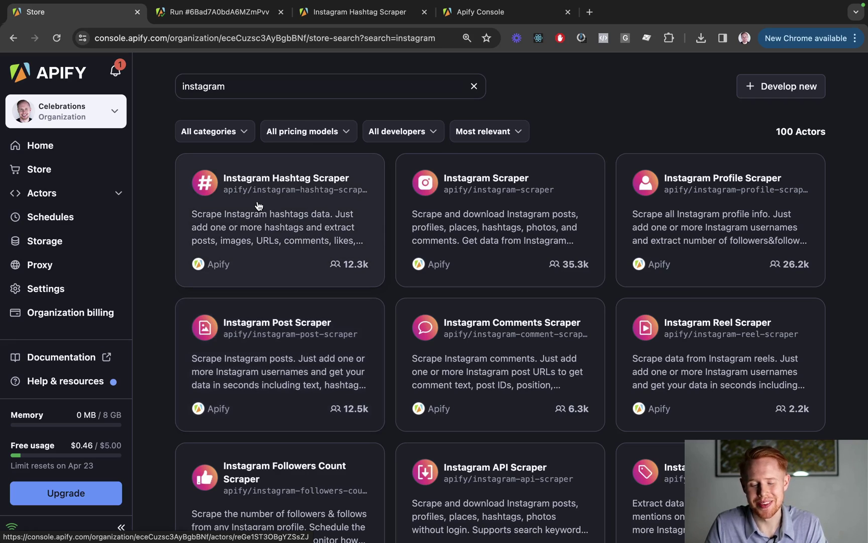
pyautogui.click(216, 11)
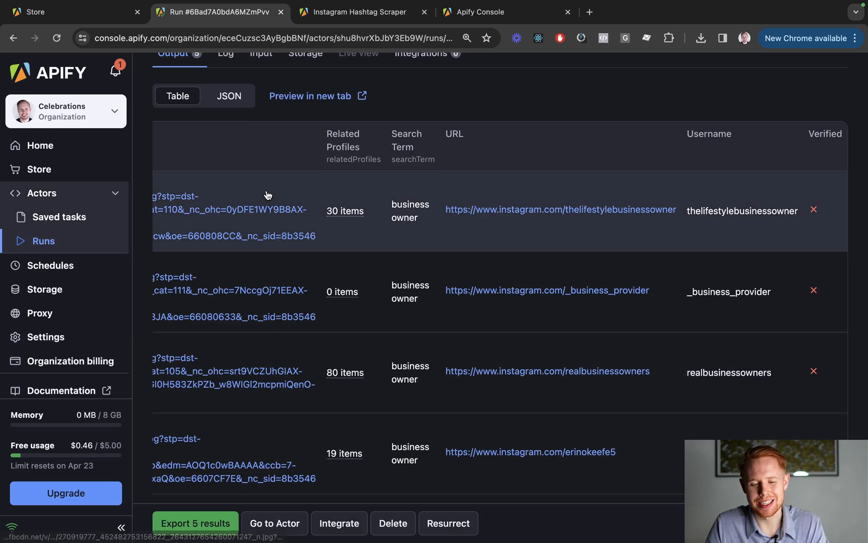
pyautogui.click(358, 11)
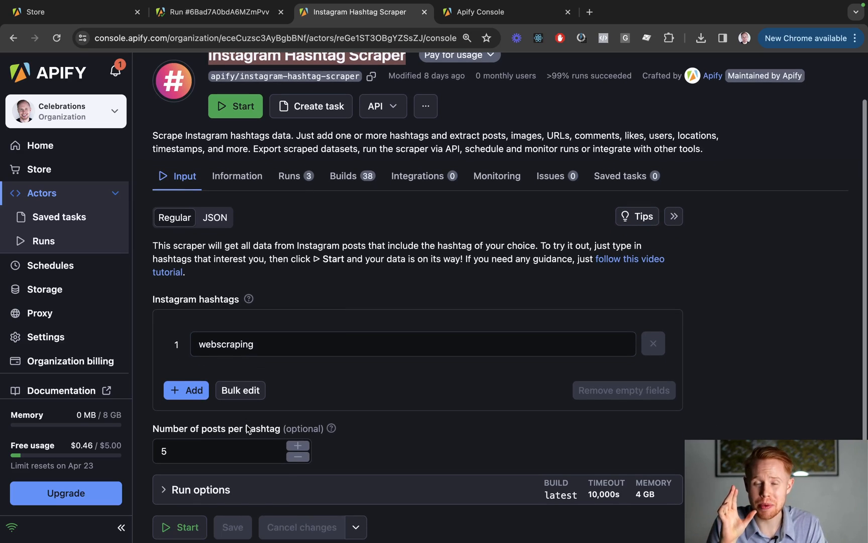
pyautogui.scroll(-3)
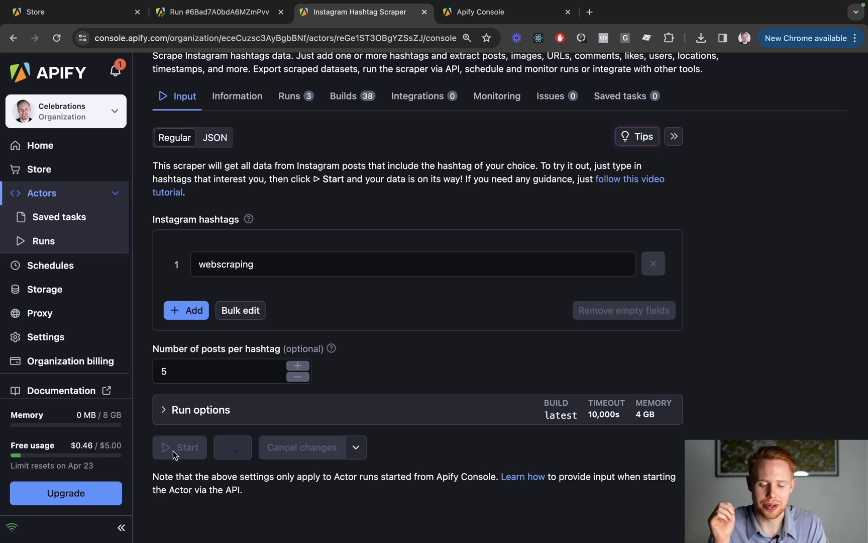
# Start the webscraping hashtag run and scroll through its five posts.
pyautogui.click(179, 446)
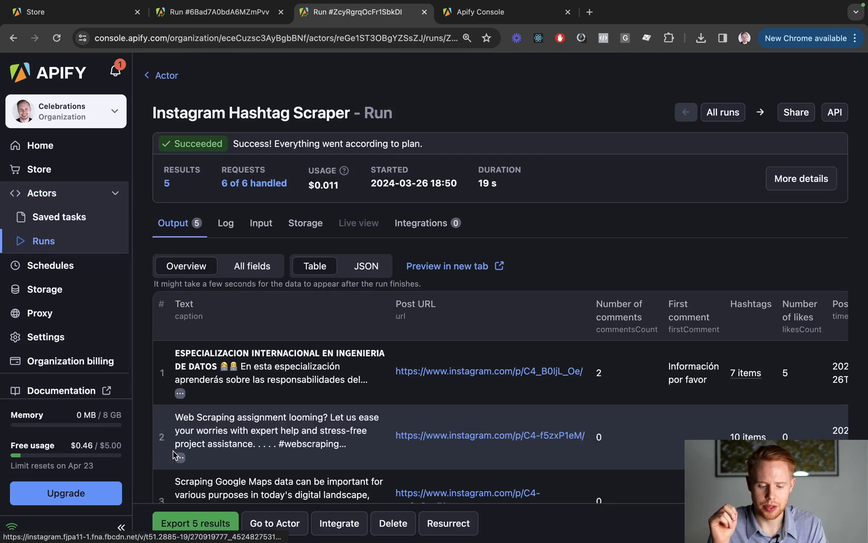
pyautogui.scroll(-3)
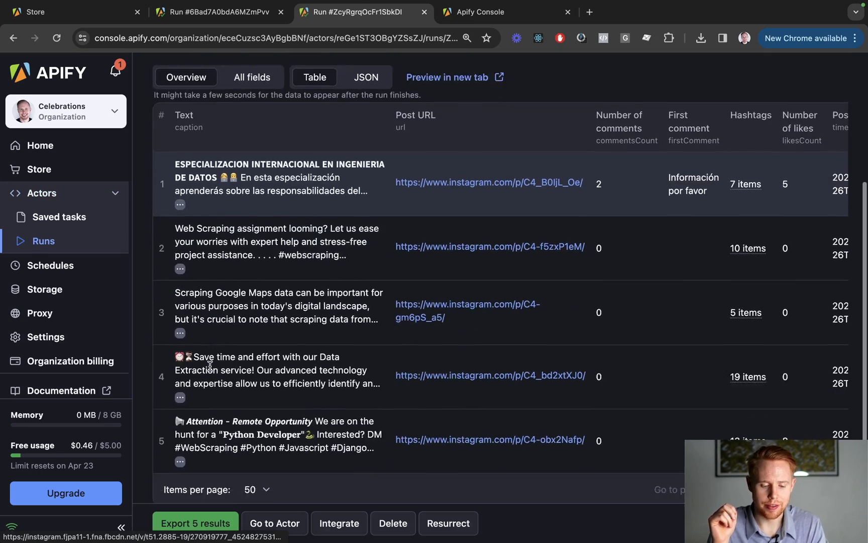
pyautogui.scroll(3)
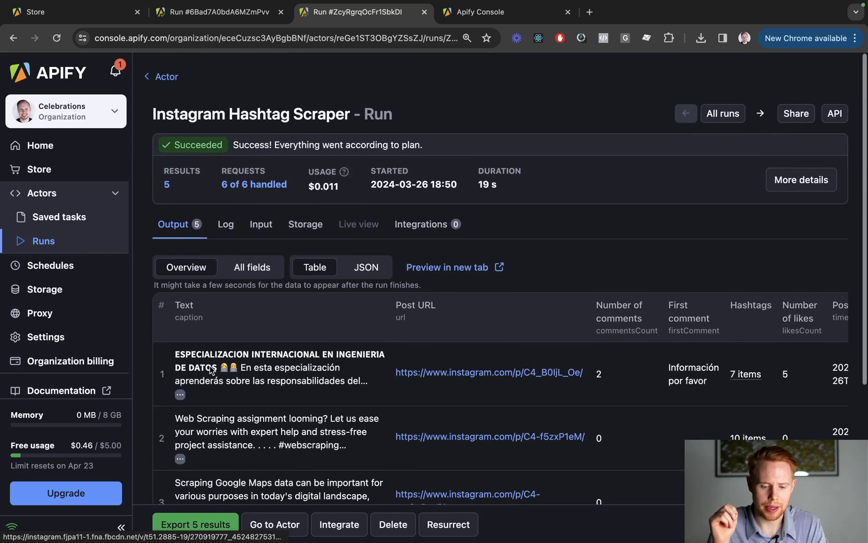
pyautogui.scroll(-3)
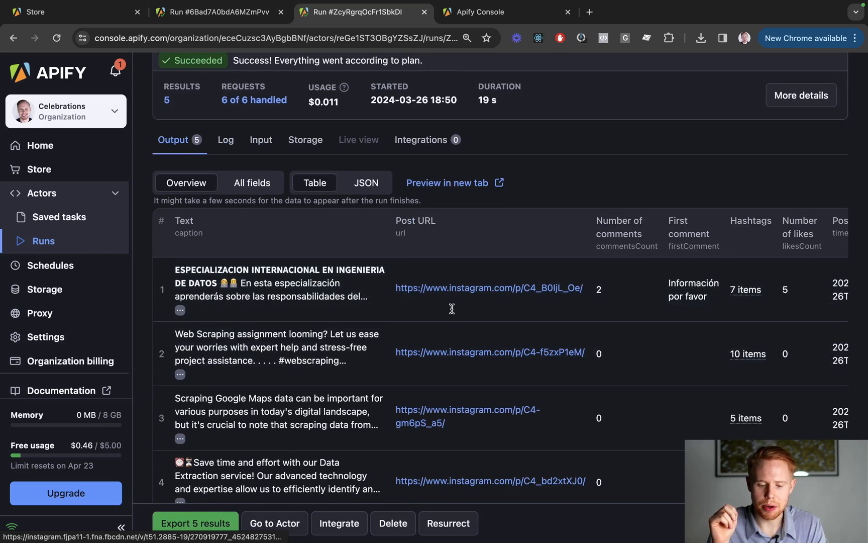
# Open the first scraped post on Instagram, return, and scroll to the hashtags column.
pyautogui.click(488, 287)
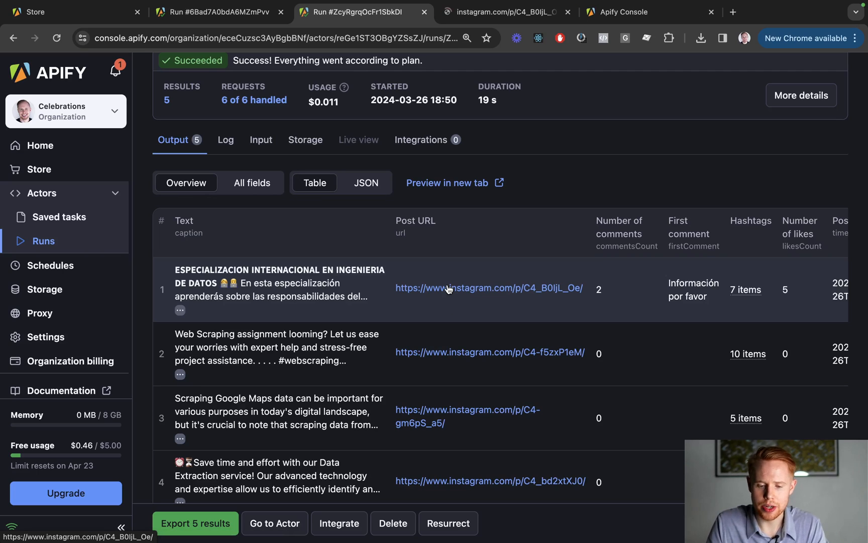
pyautogui.click(489, 287)
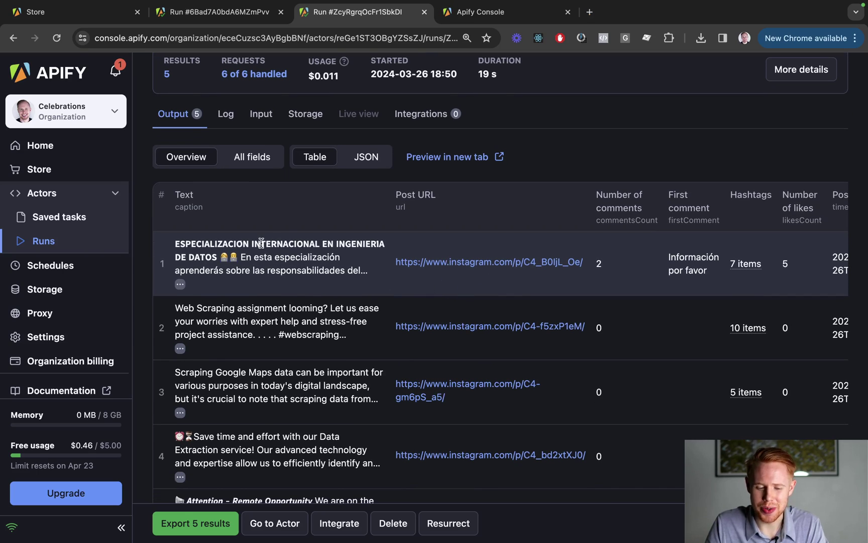
pyautogui.hscroll(3)
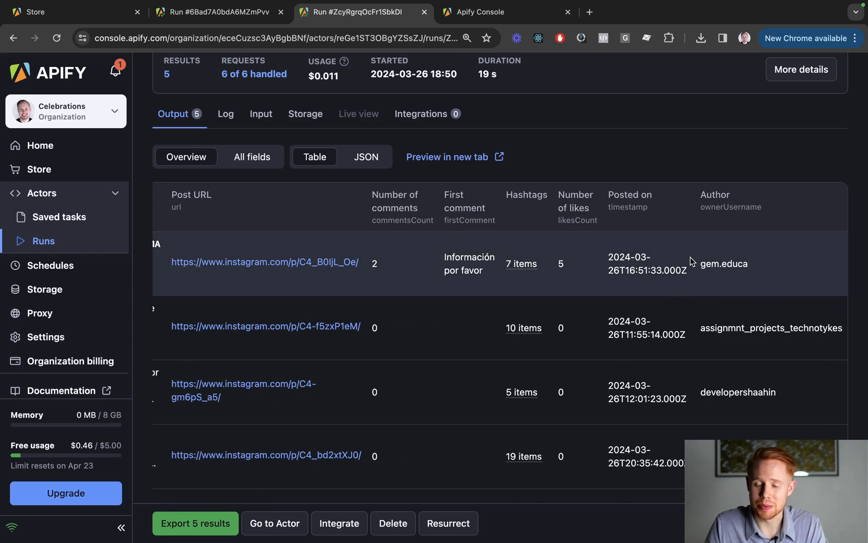
pyautogui.moveTo(540, 274)
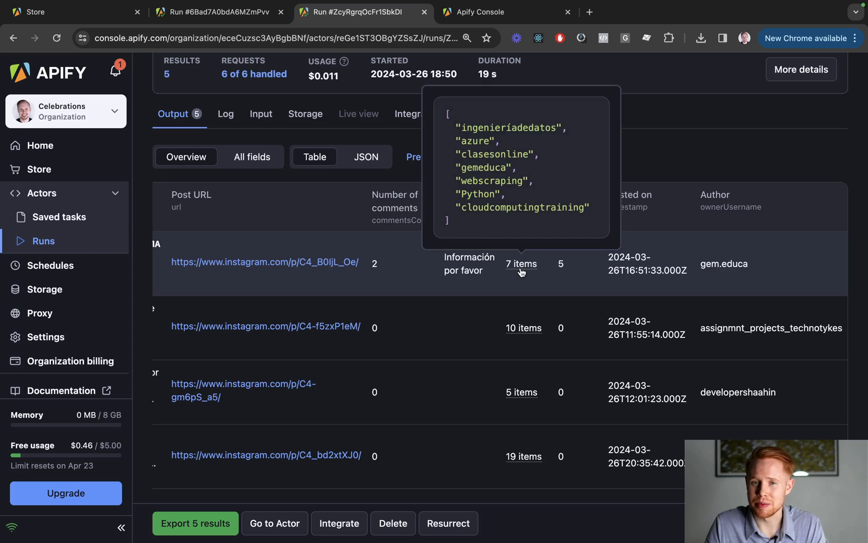
pyautogui.moveTo(598, 212)
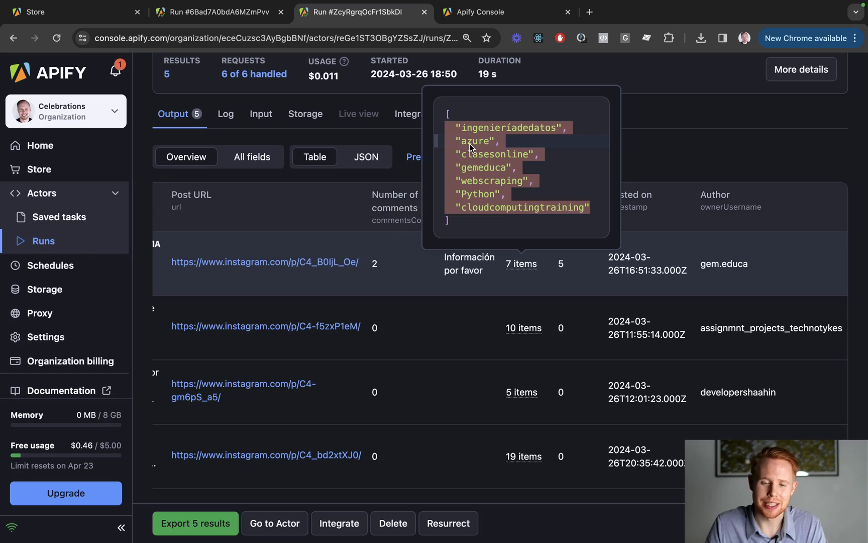
pyautogui.moveTo(515, 322)
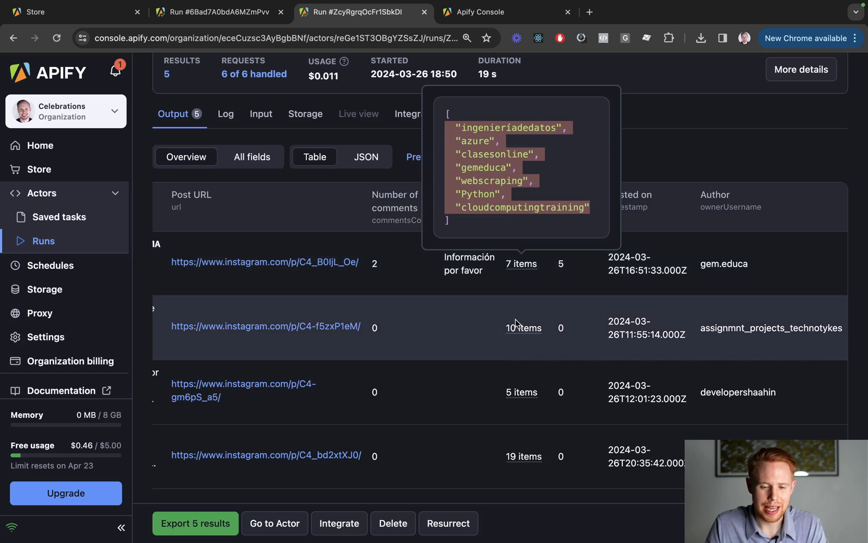
# Open the Instagram Post Scraper and scroll through its input settings.
pyautogui.click(274, 523)
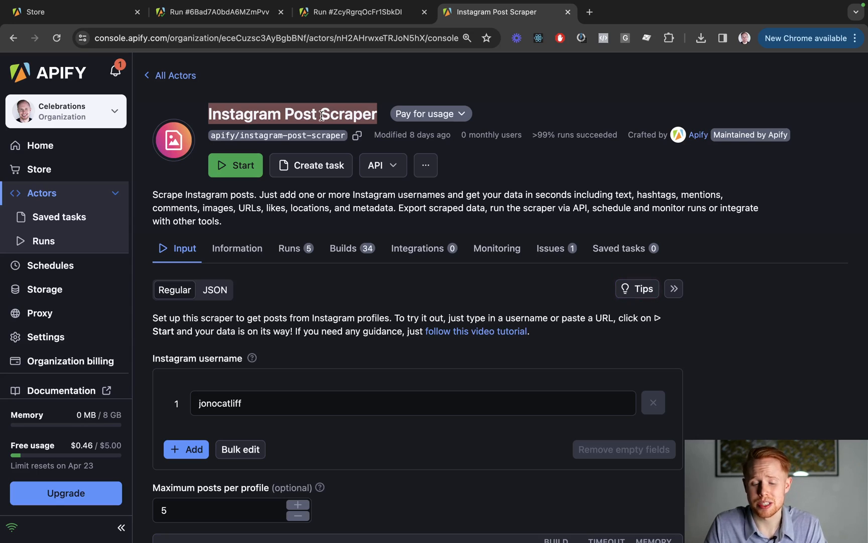
pyautogui.scroll(-3)
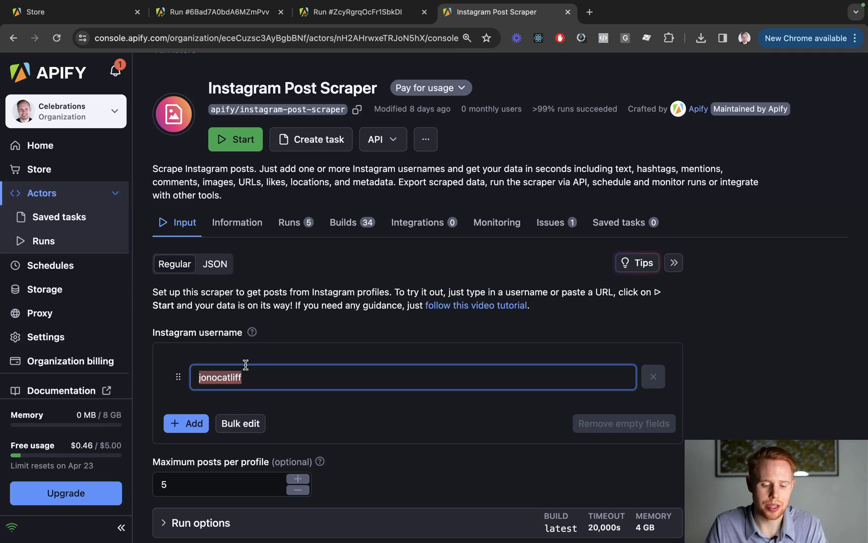
pyautogui.scroll(-3)
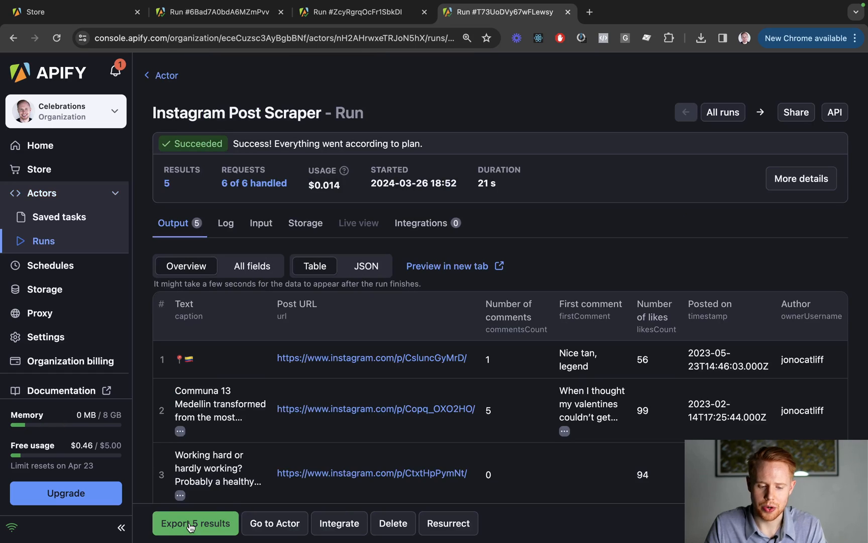
pyautogui.scroll(-3)
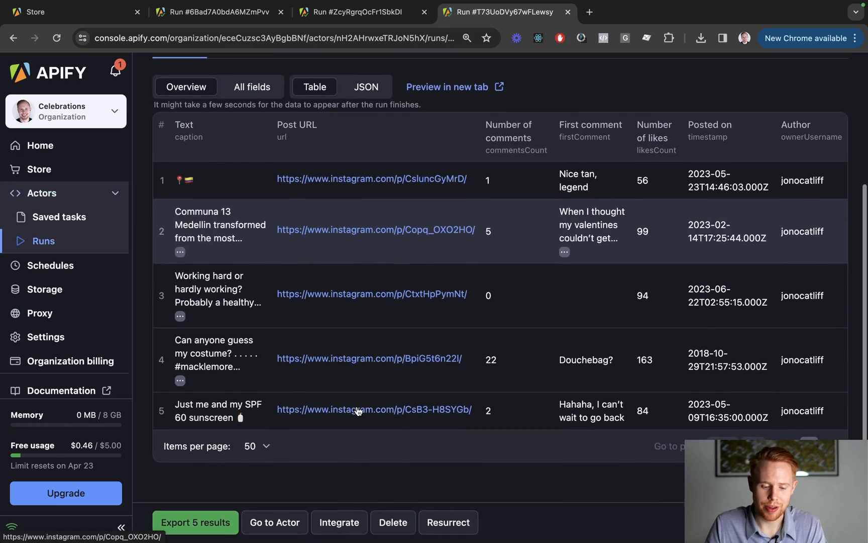
pyautogui.scroll(3)
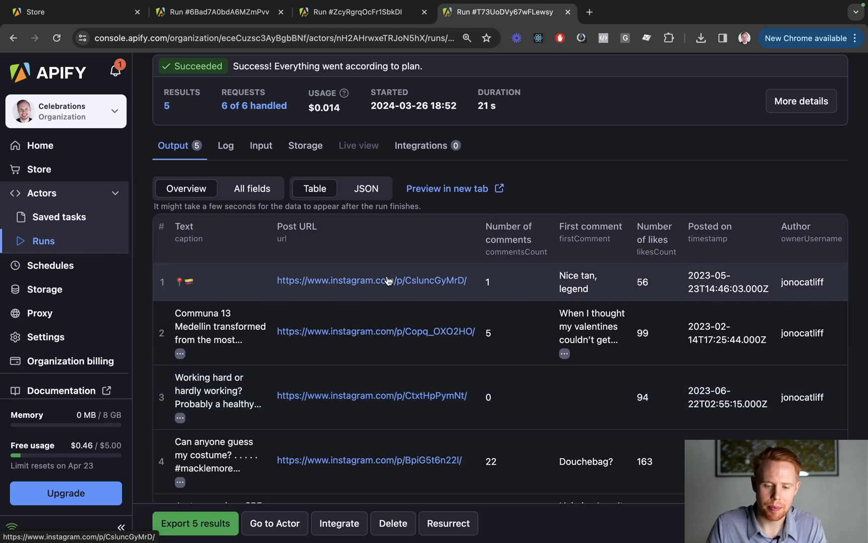
pyautogui.click(373, 280)
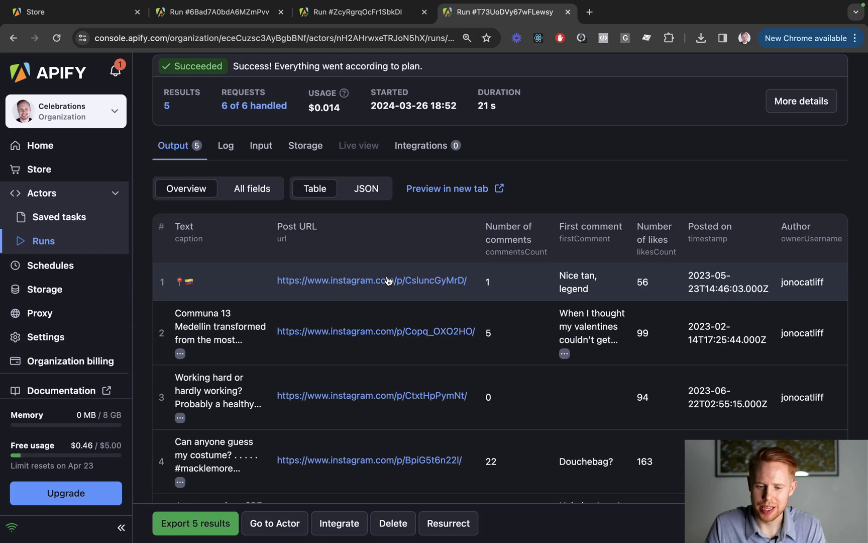
pyautogui.scroll(3)
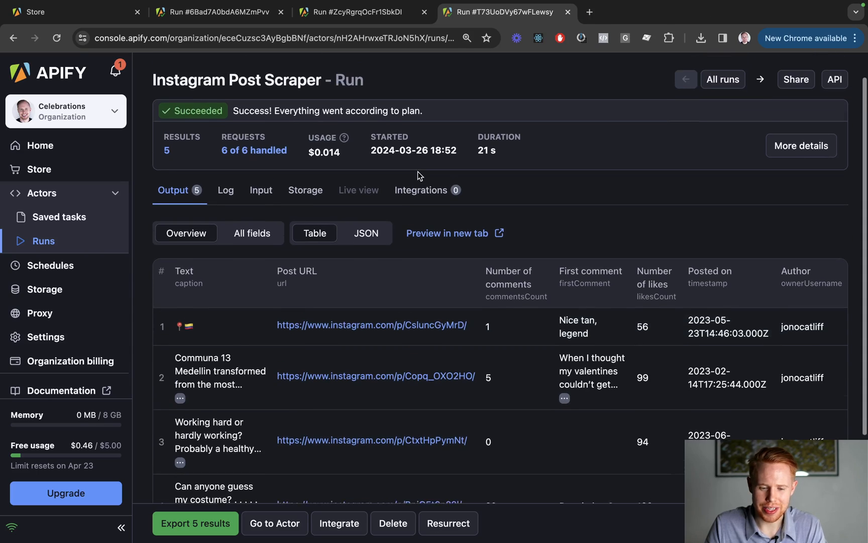
pyautogui.press('ctrl+plus')
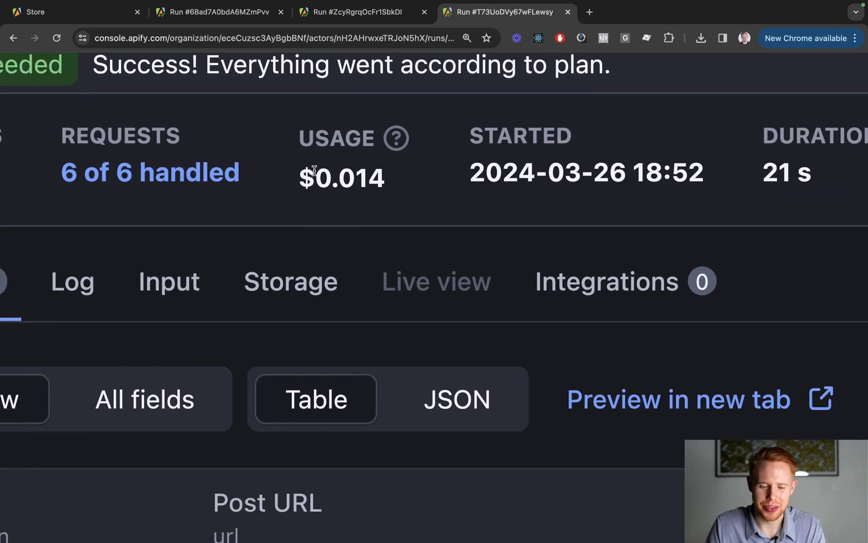
pyautogui.scroll(-3)
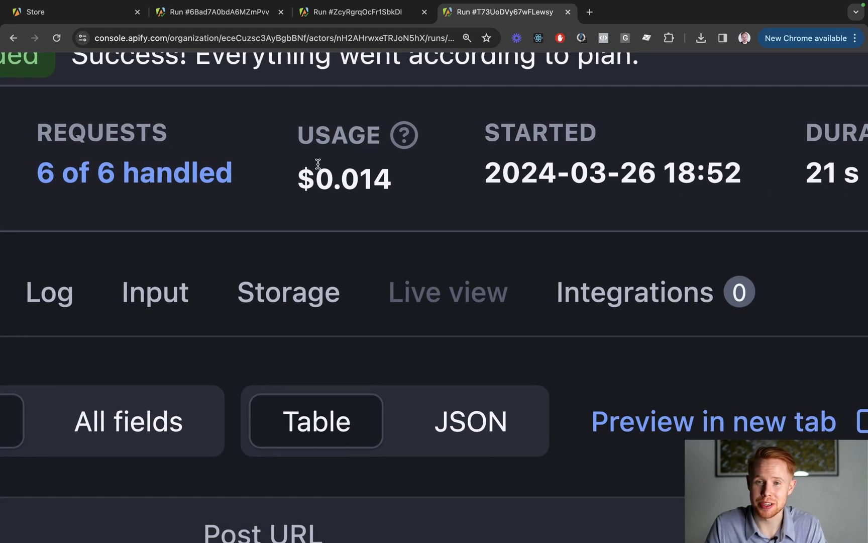
pyautogui.moveTo(368, 179)
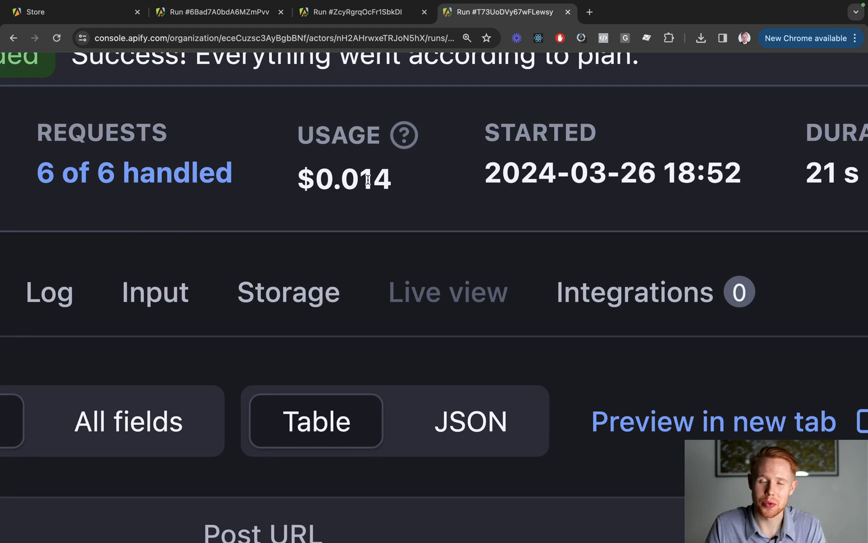
pyautogui.scroll(3)
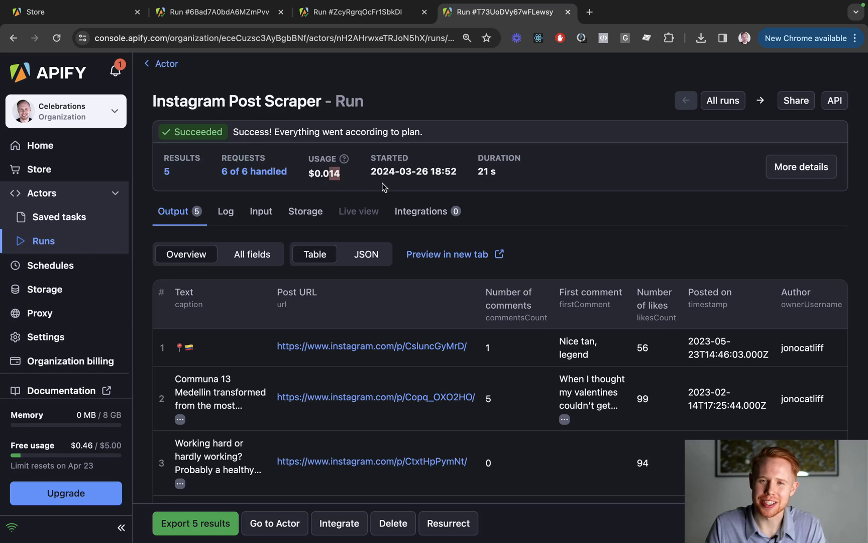
pyautogui.moveTo(367, 188)
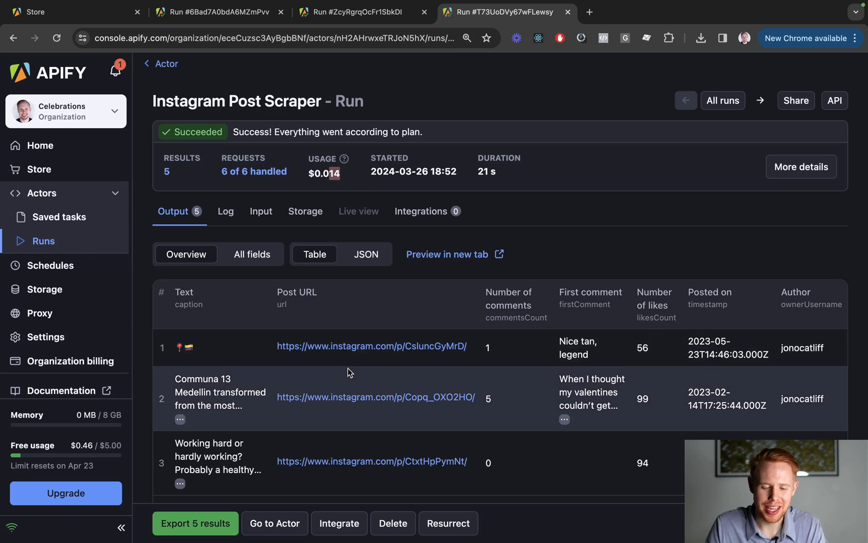
pyautogui.moveTo(699, 375)
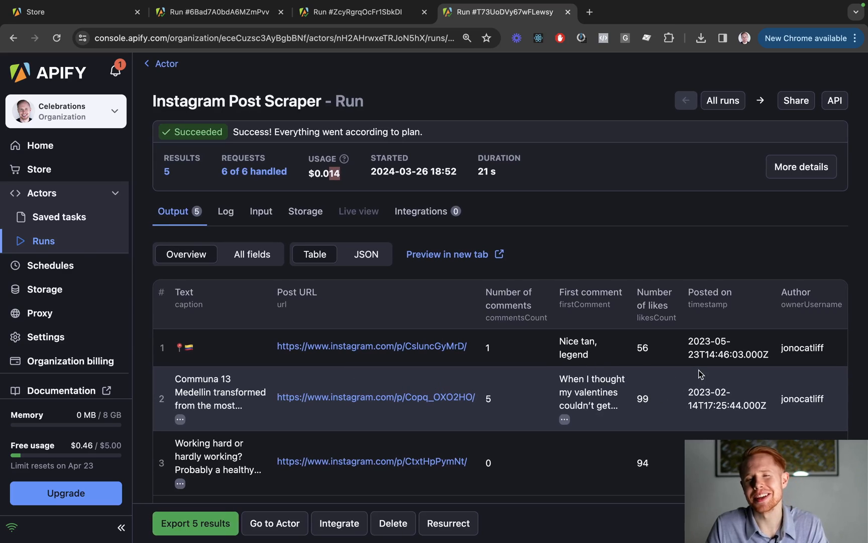
pyautogui.moveTo(432, 373)
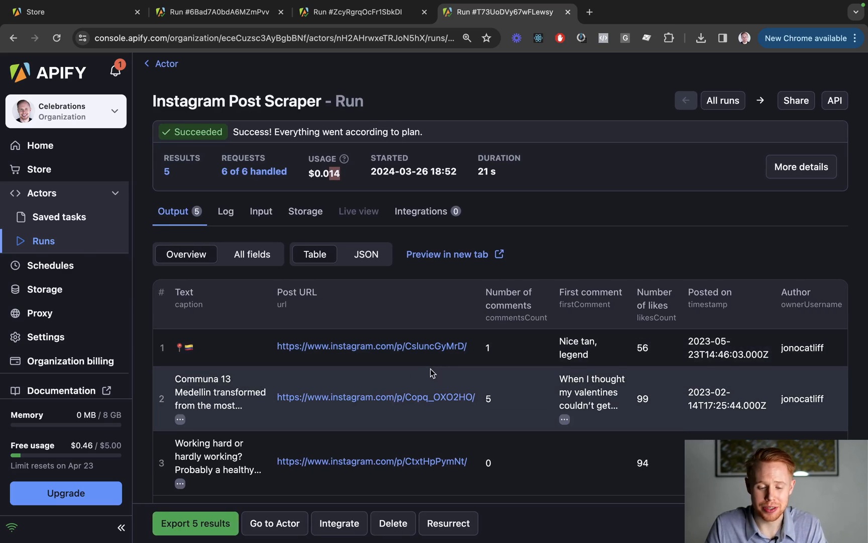
pyautogui.moveTo(489, 313)
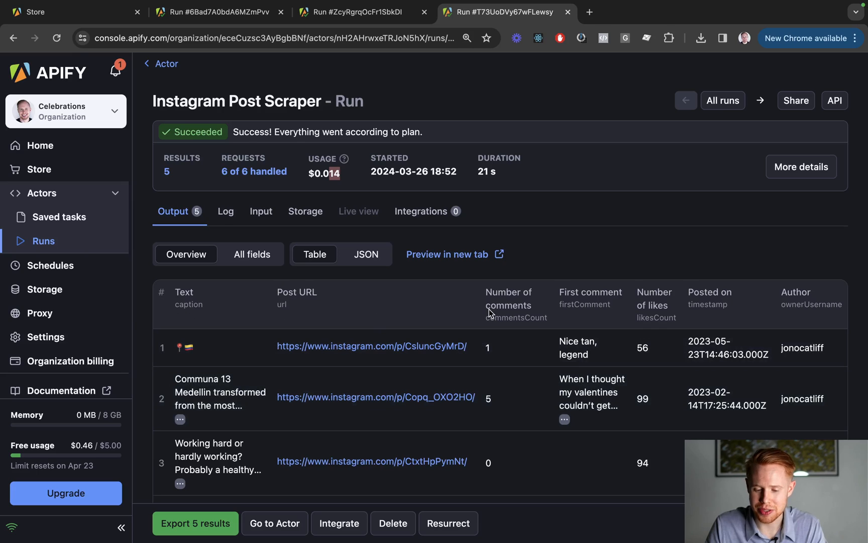
pyautogui.moveTo(705, 293)
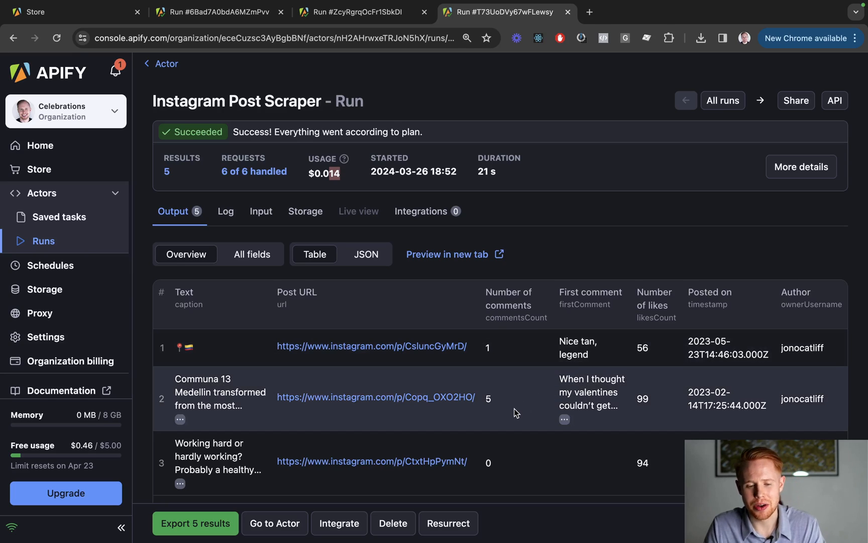
pyautogui.moveTo(458, 407)
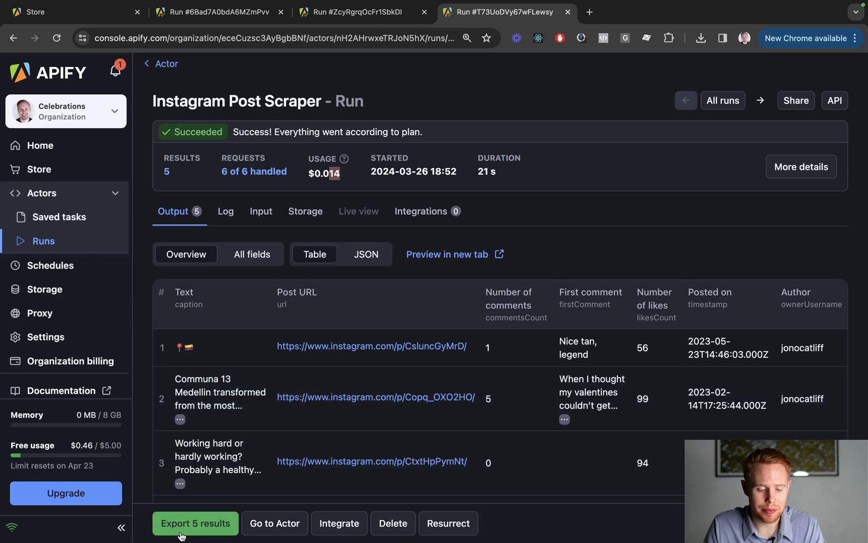
# Export the five post results as a CSV with all fields.
pyautogui.click(195, 522)
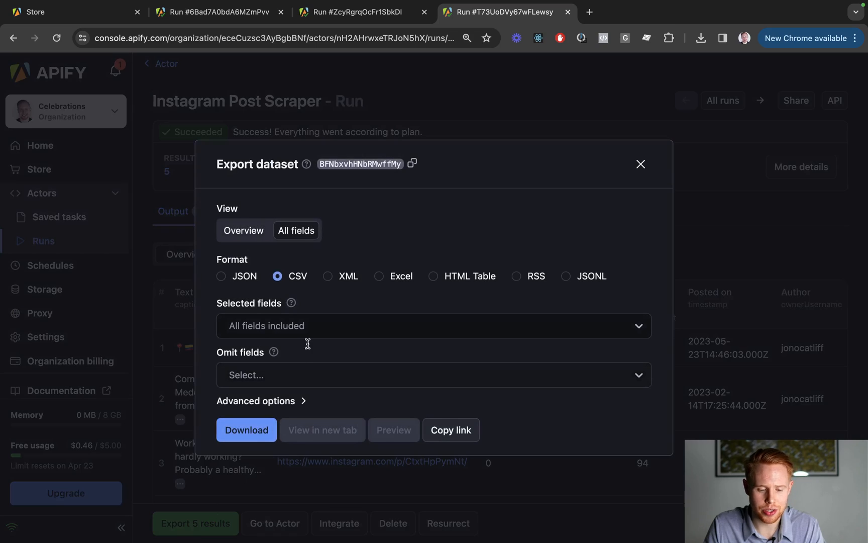
pyautogui.moveTo(515, 261)
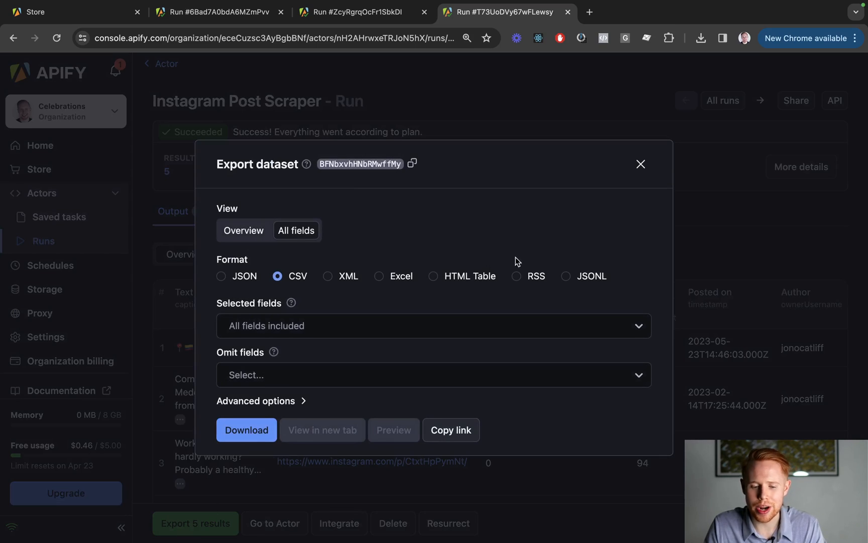
pyautogui.moveTo(493, 302)
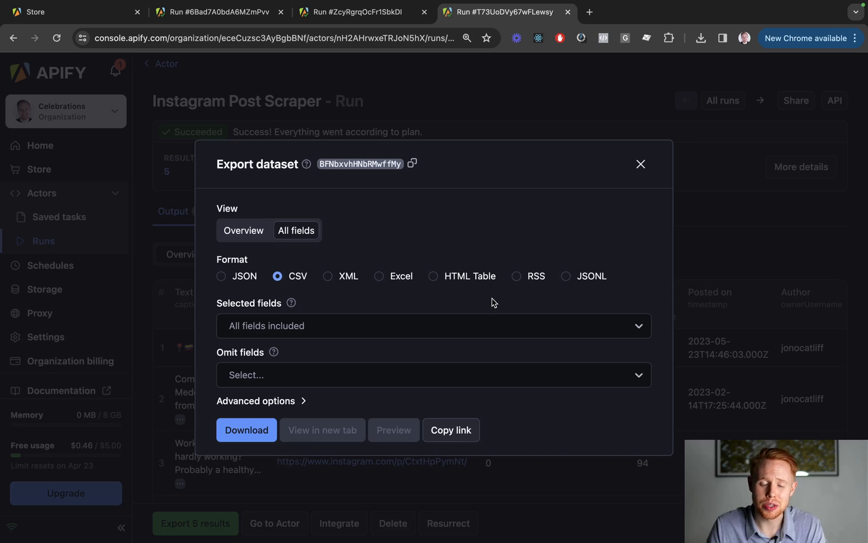
pyautogui.moveTo(245, 364)
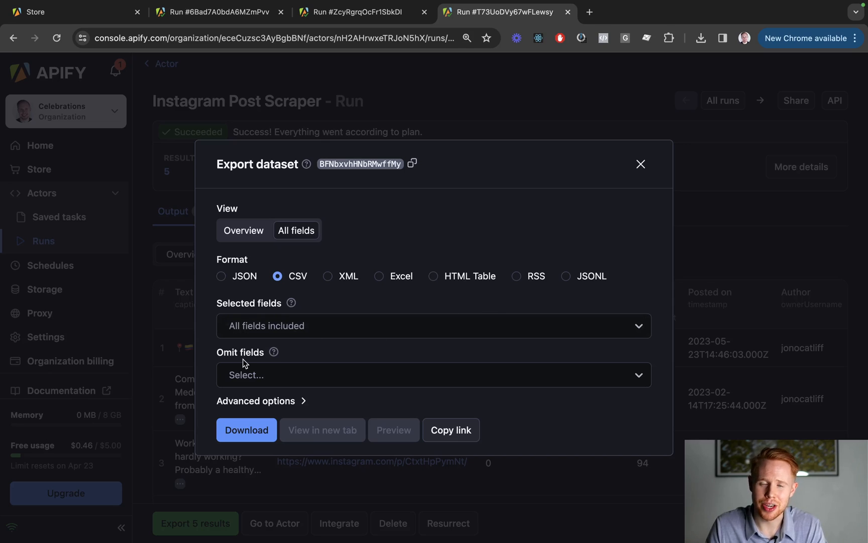
pyautogui.click(246, 429)
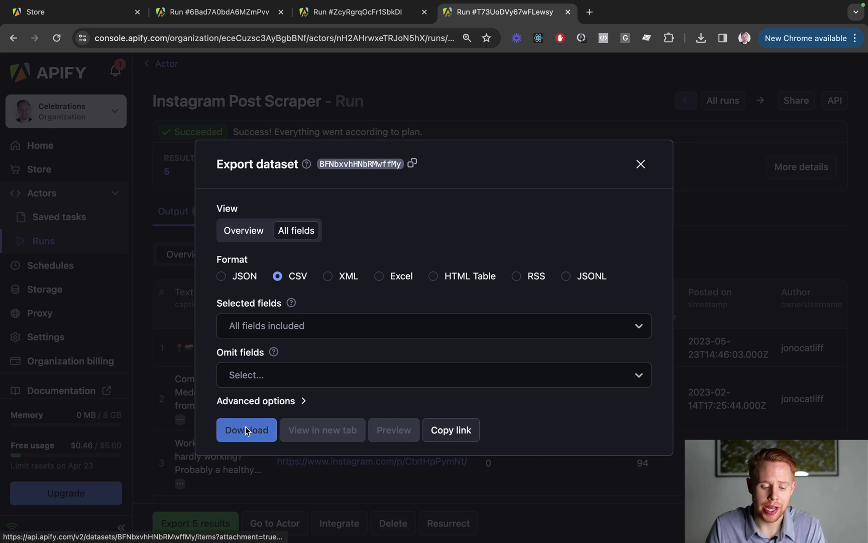
pyautogui.click(246, 429)
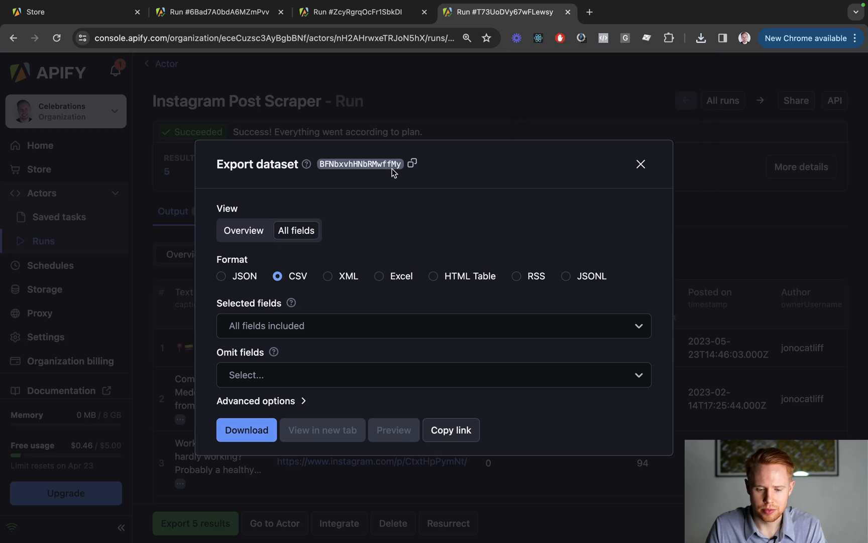
# Open the downloaded CSV in Excel, shrink row 3's height, and scroll right.
pyautogui.click(246, 430)
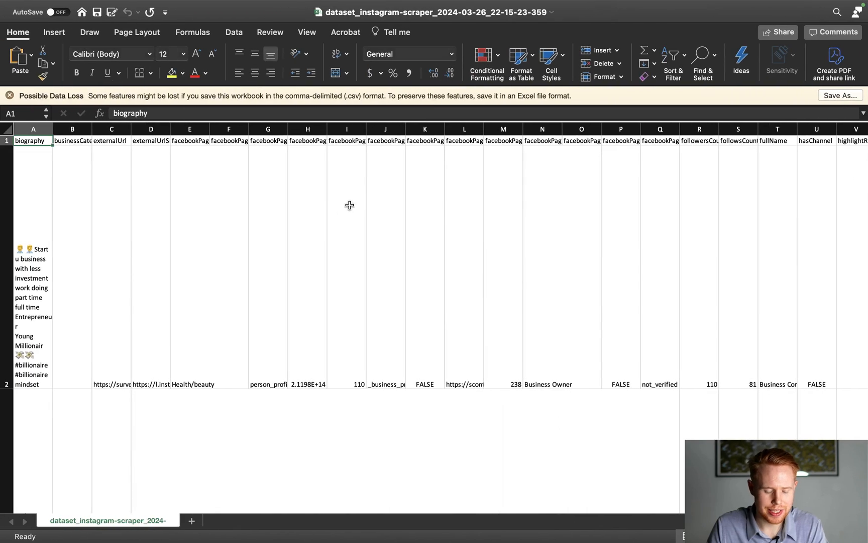
pyautogui.moveTo(340, 215)
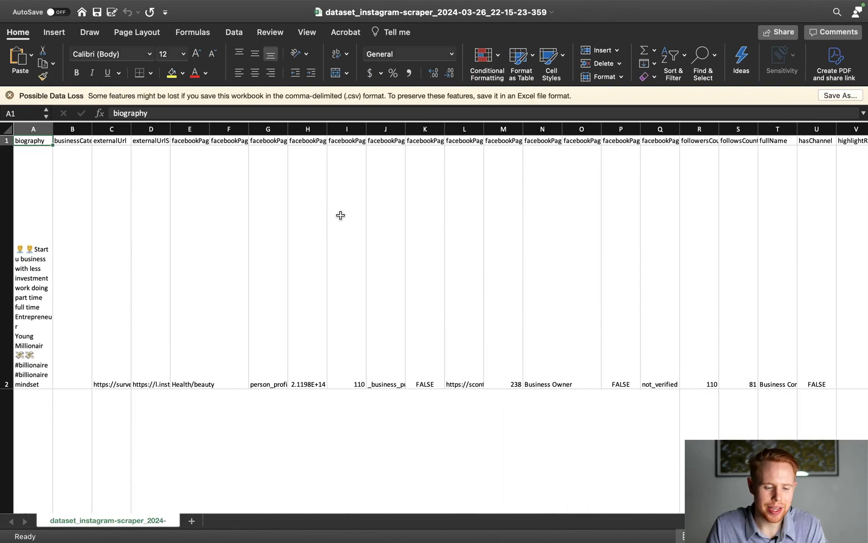
pyautogui.moveTo(95, 303)
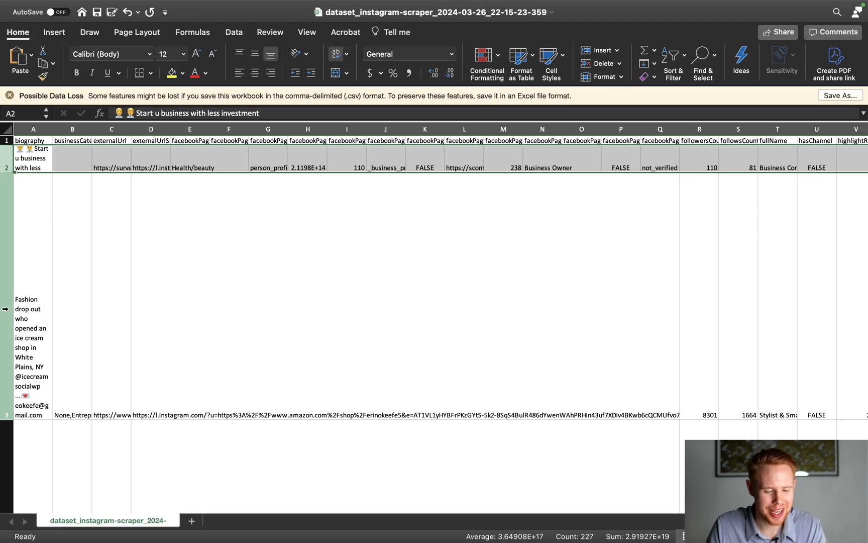
pyautogui.click(31, 357)
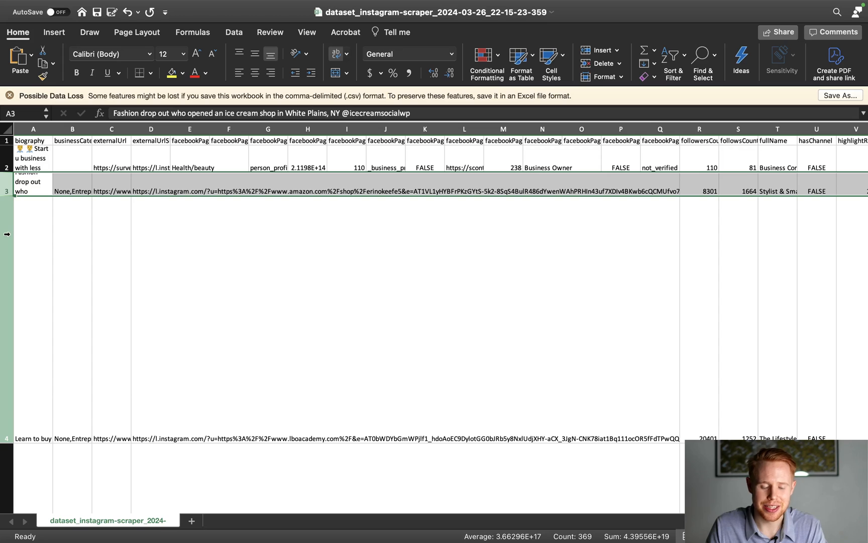
pyautogui.hscroll(3)
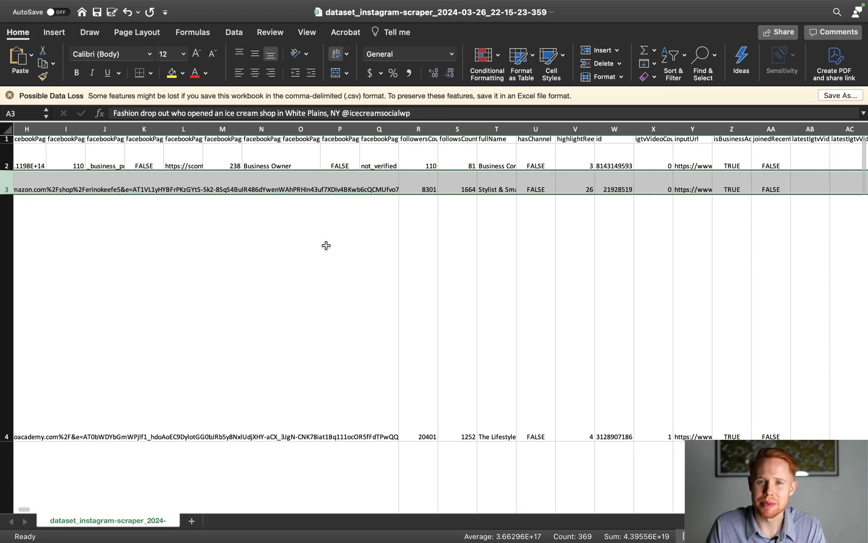